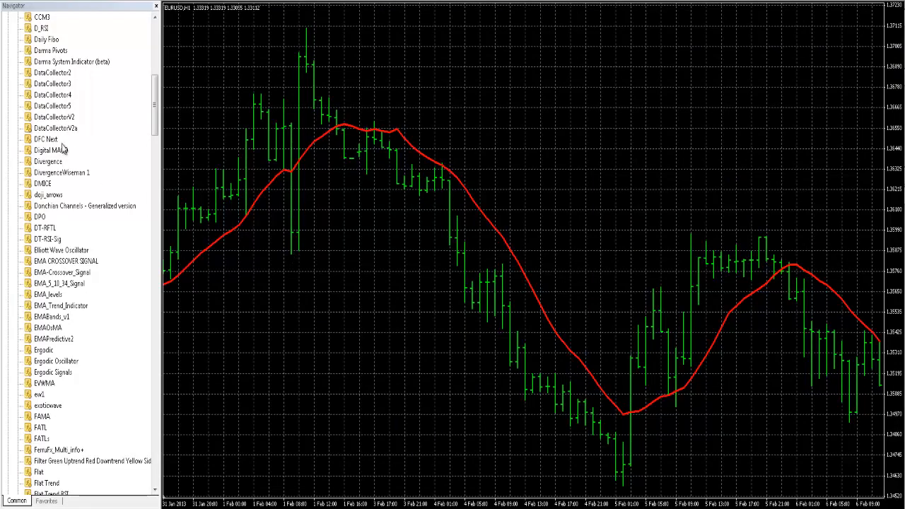
Attach DataCollectorV2a from the Navigator's Custom Indicators to the EURUSD chart
double_click(55, 127)
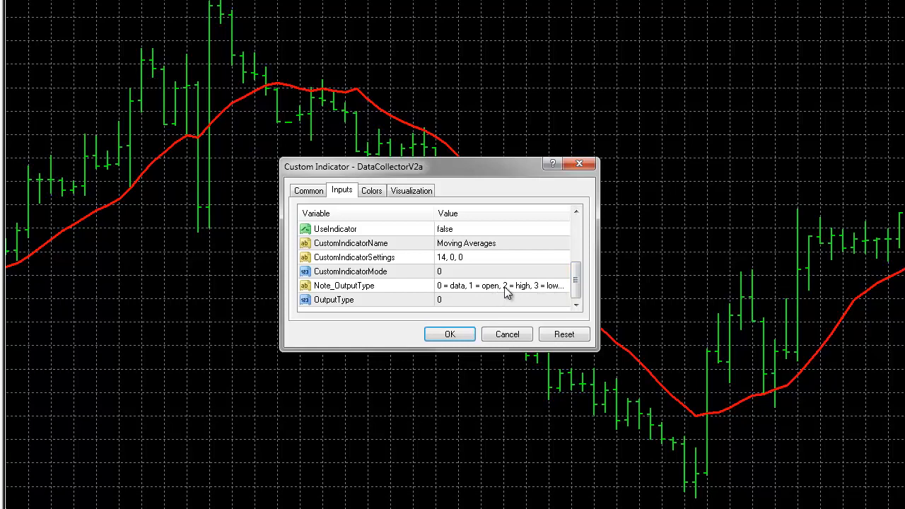
click(502, 285)
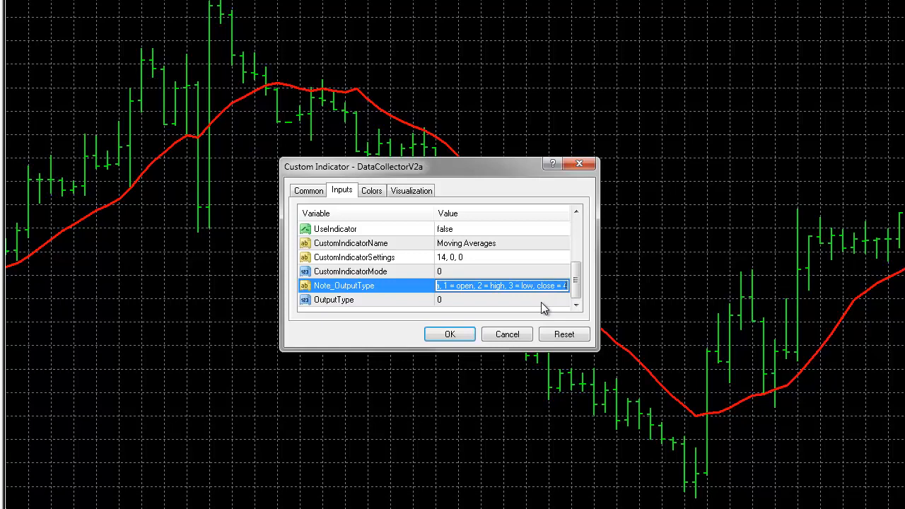
mouse_move(498, 249)
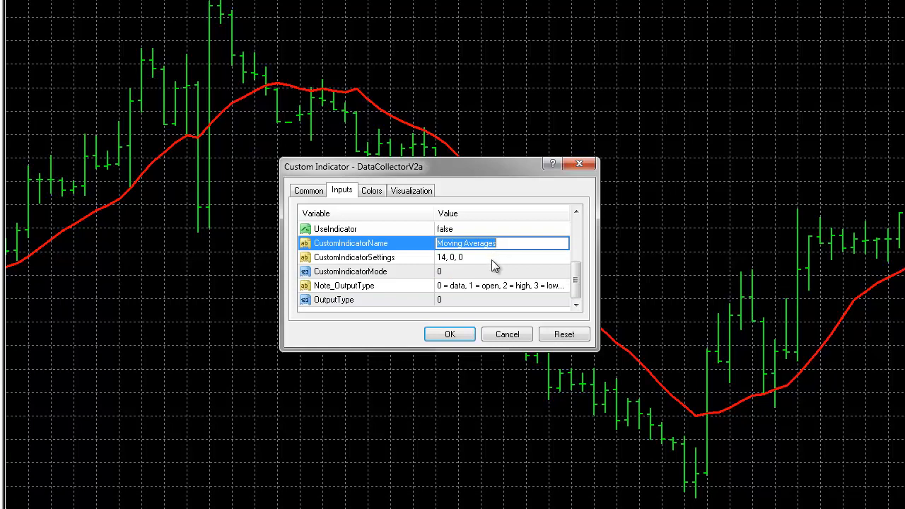
mouse_move(495, 268)
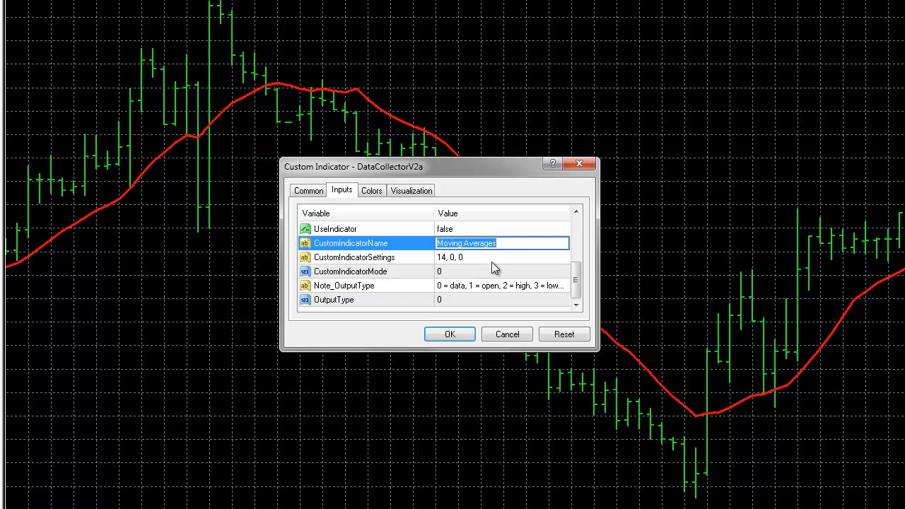
mouse_move(492, 264)
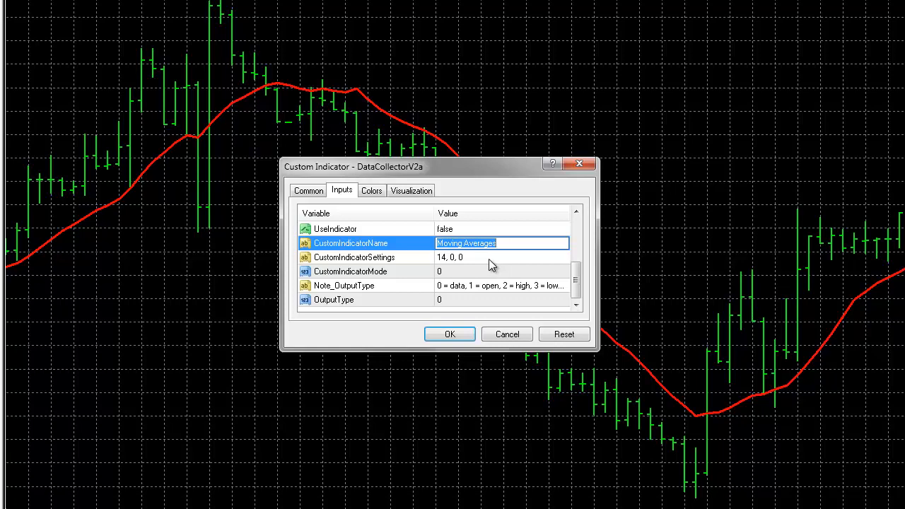
mouse_move(474, 258)
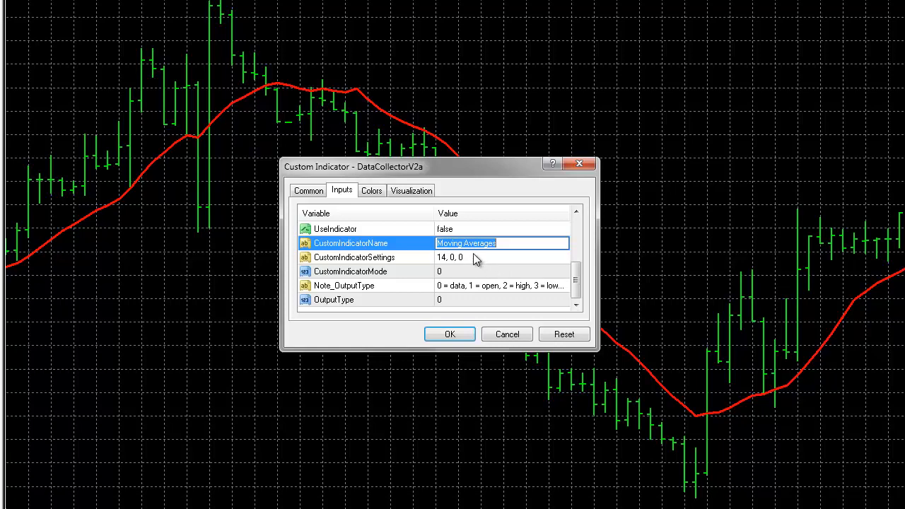
mouse_move(483, 263)
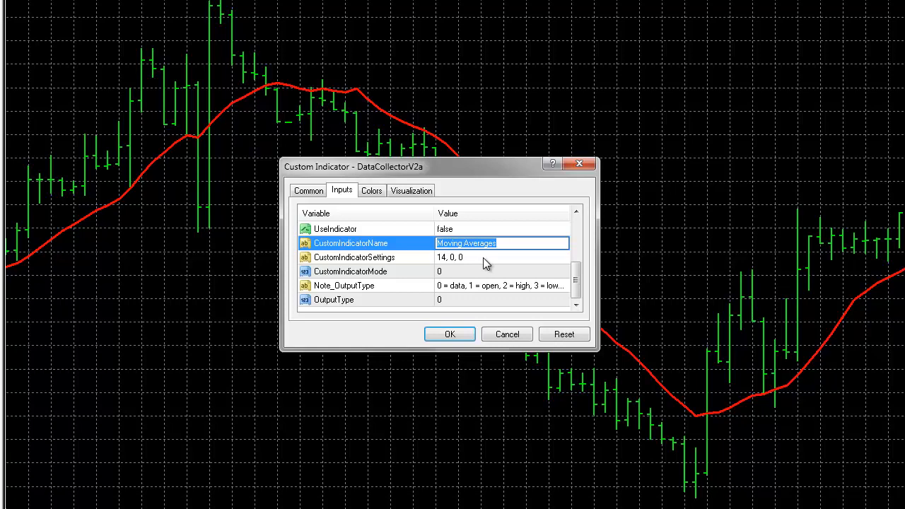
mouse_move(484, 288)
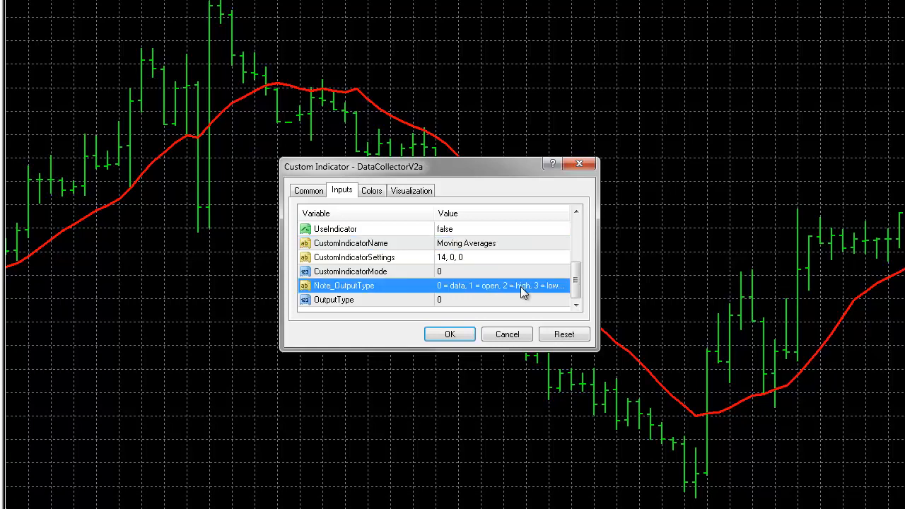
mouse_move(531, 291)
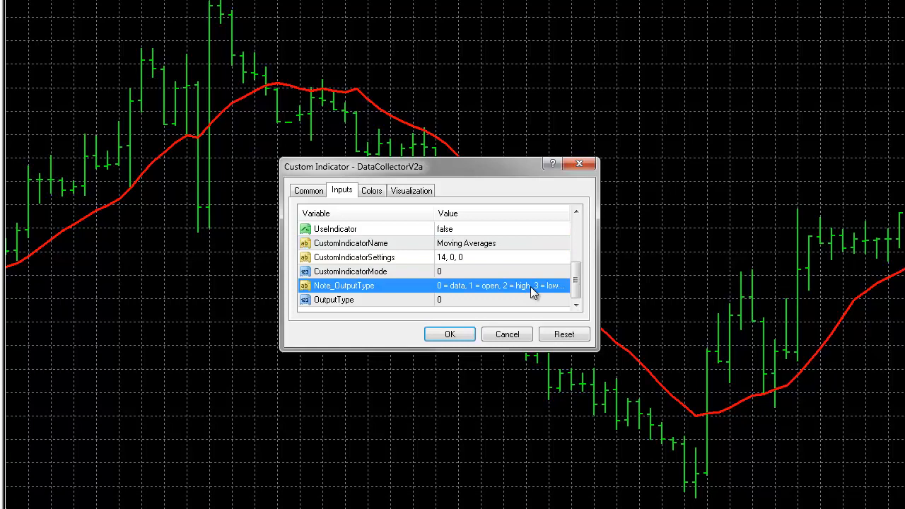
mouse_move(577, 345)
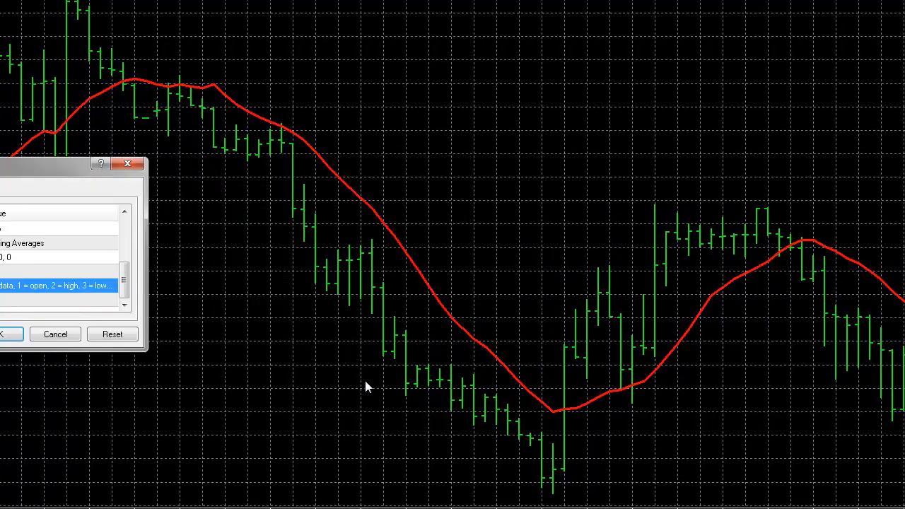
mouse_move(413, 257)
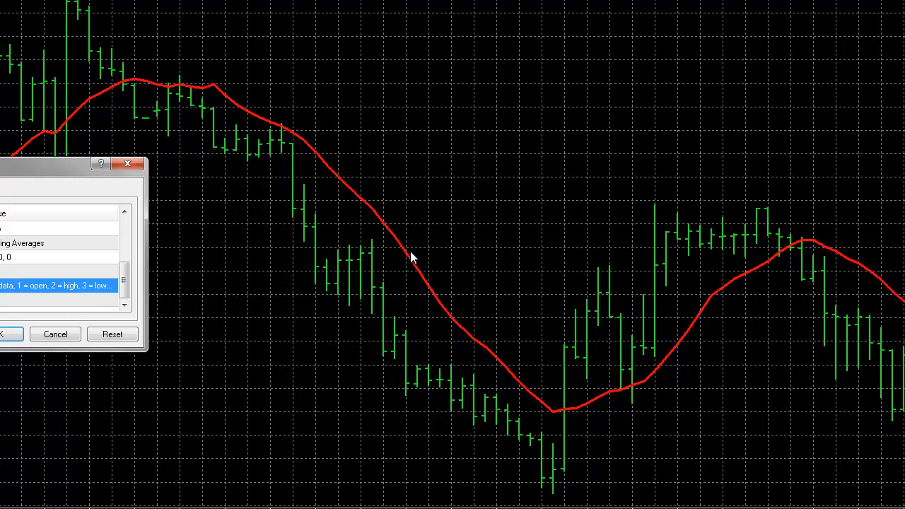
mouse_move(411, 267)
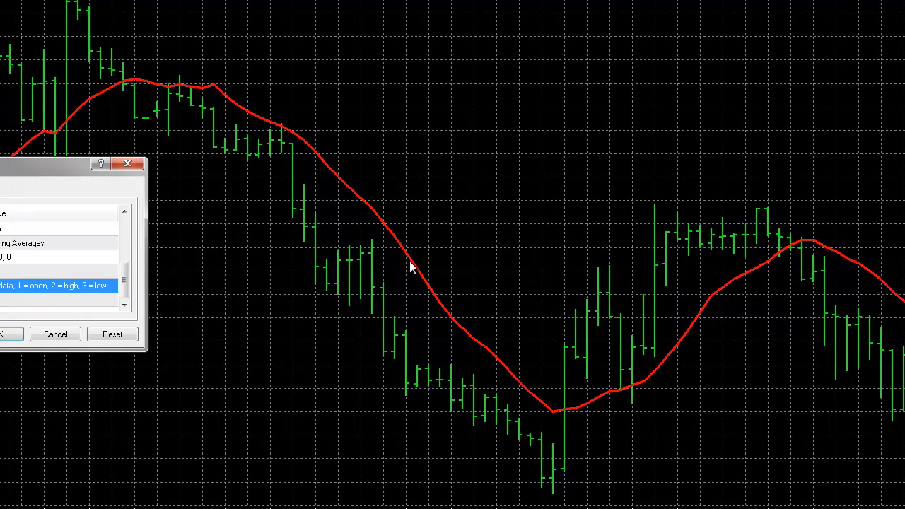
mouse_move(374, 373)
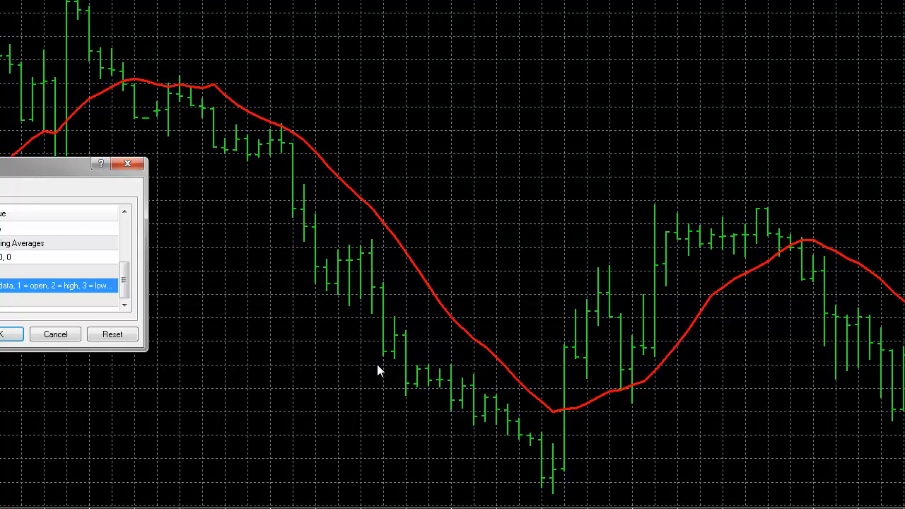
mouse_move(375, 365)
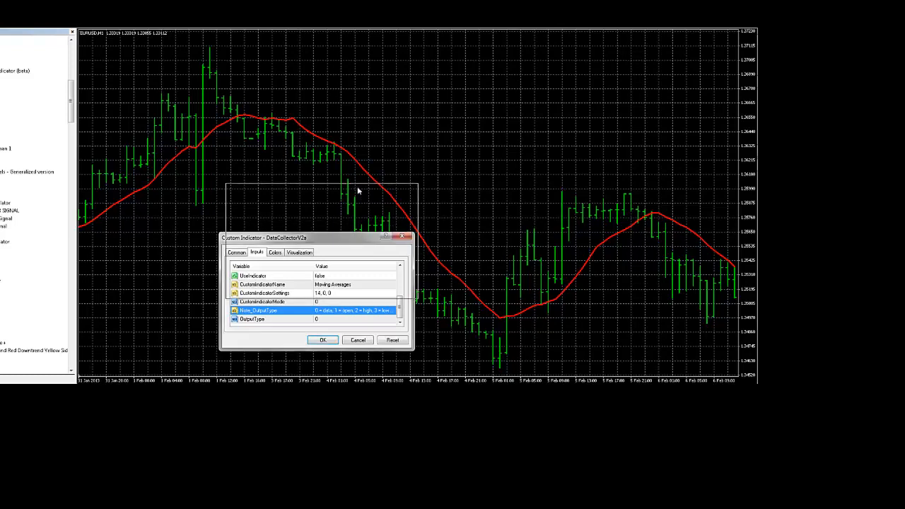
Drag the Custom Indicator dialog left, away from the chart centre
drag(318, 237, 271, 179)
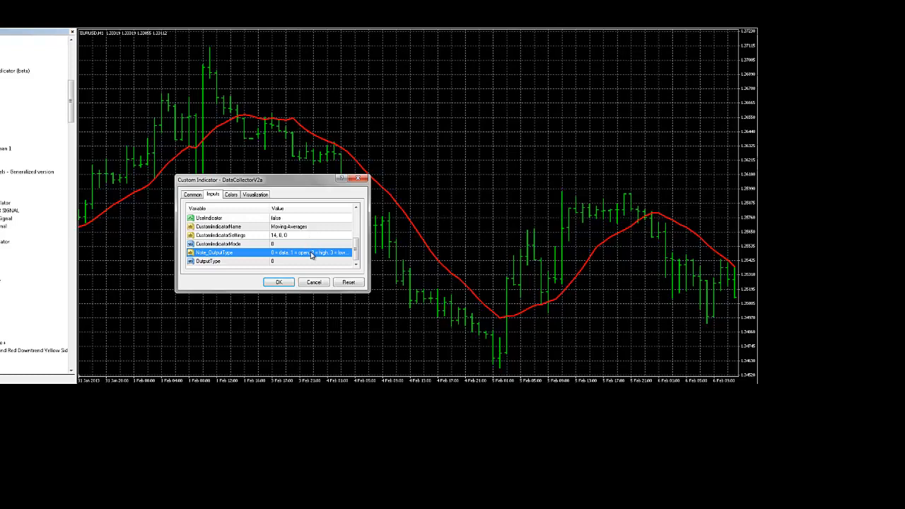
mouse_move(311, 259)
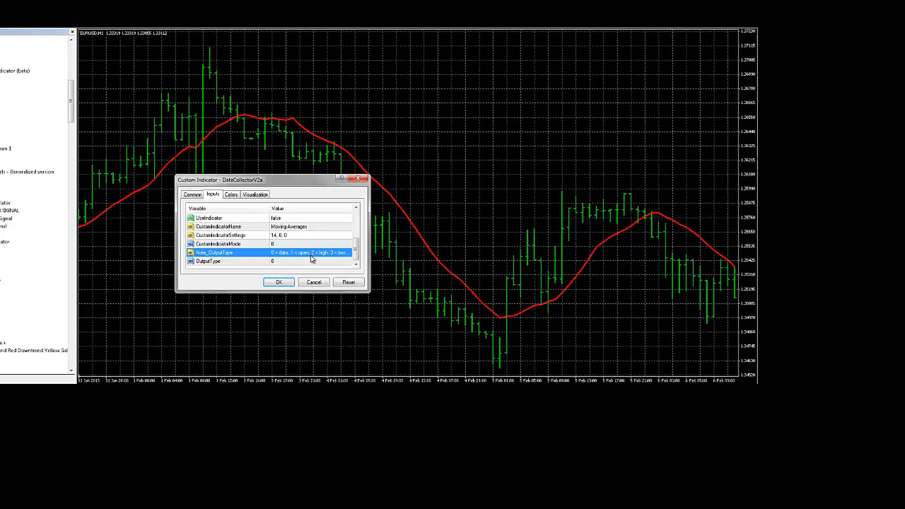
mouse_move(311, 260)
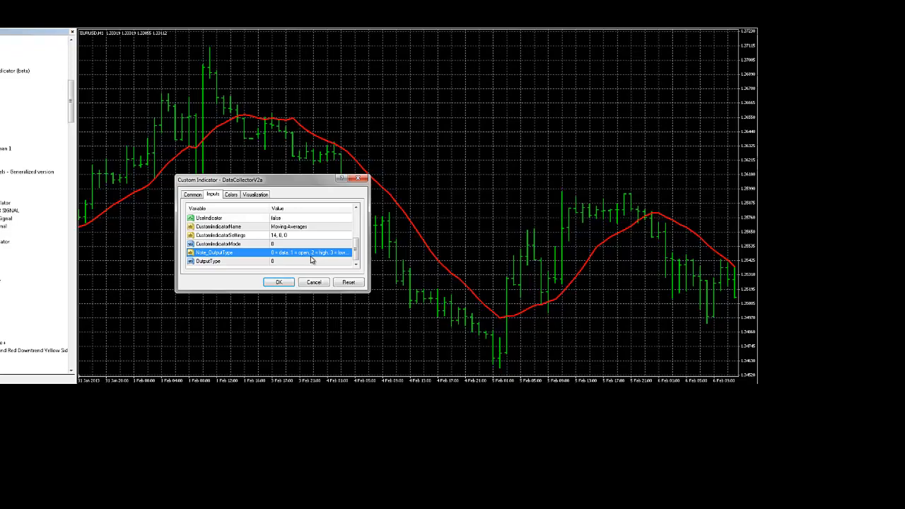
mouse_move(395, 280)
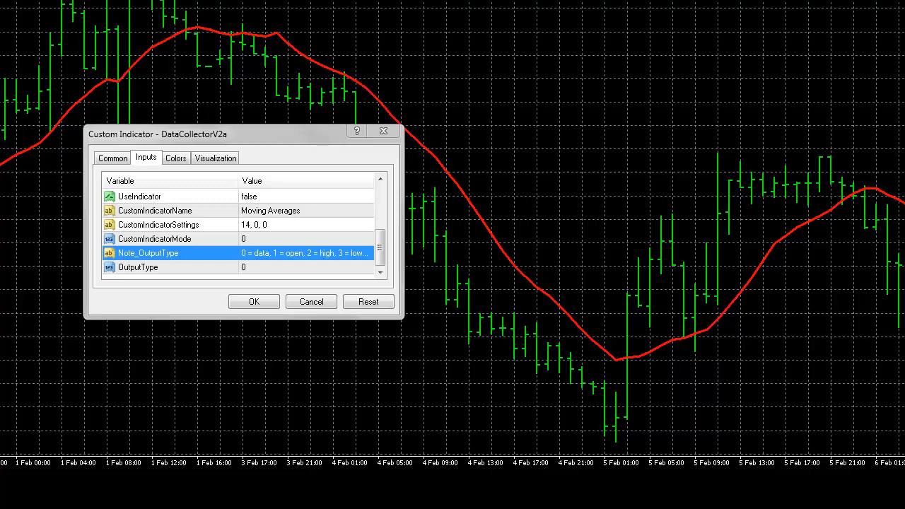
mouse_move(294, 260)
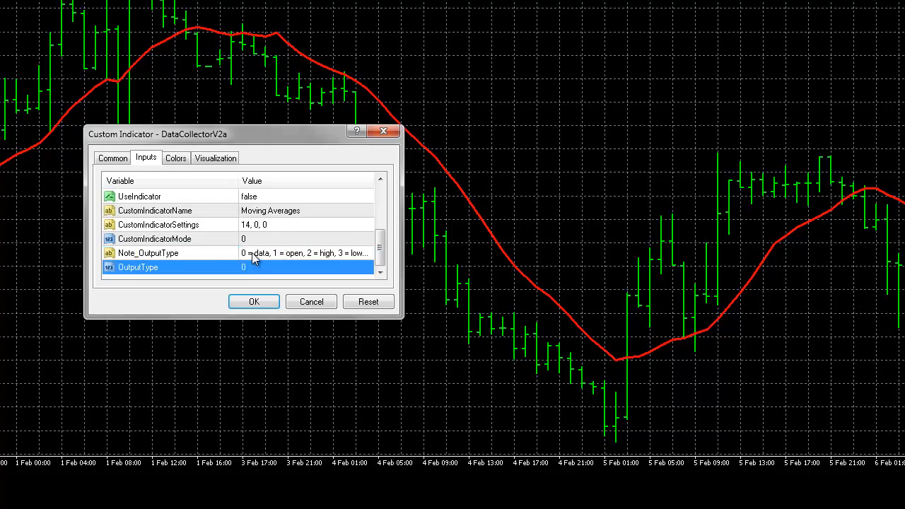
mouse_move(243, 269)
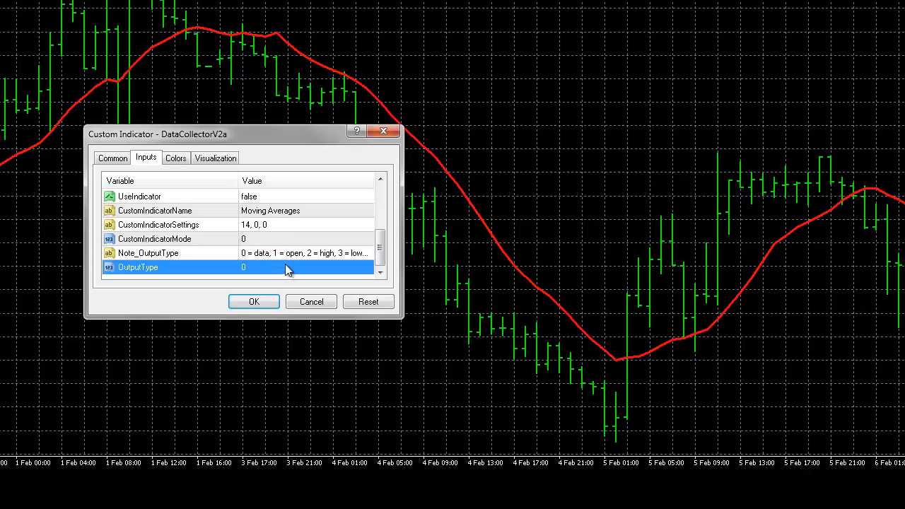
mouse_move(299, 264)
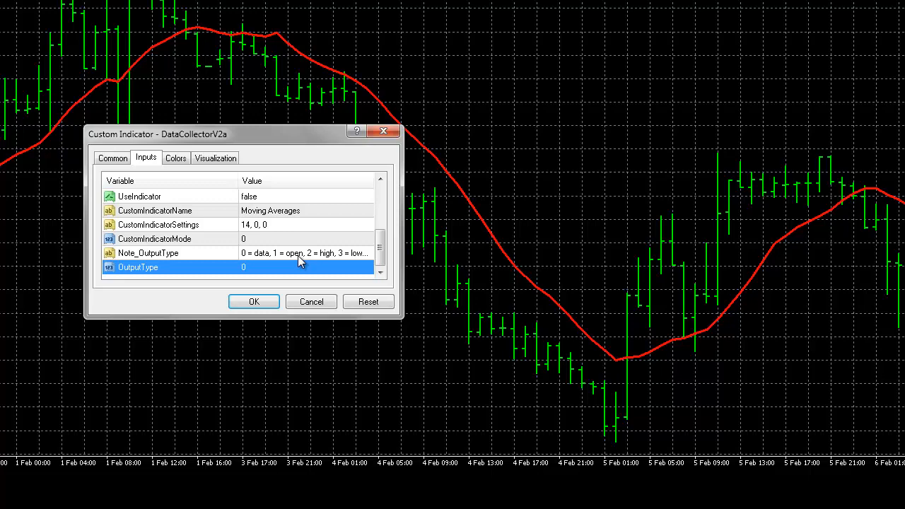
mouse_move(266, 262)
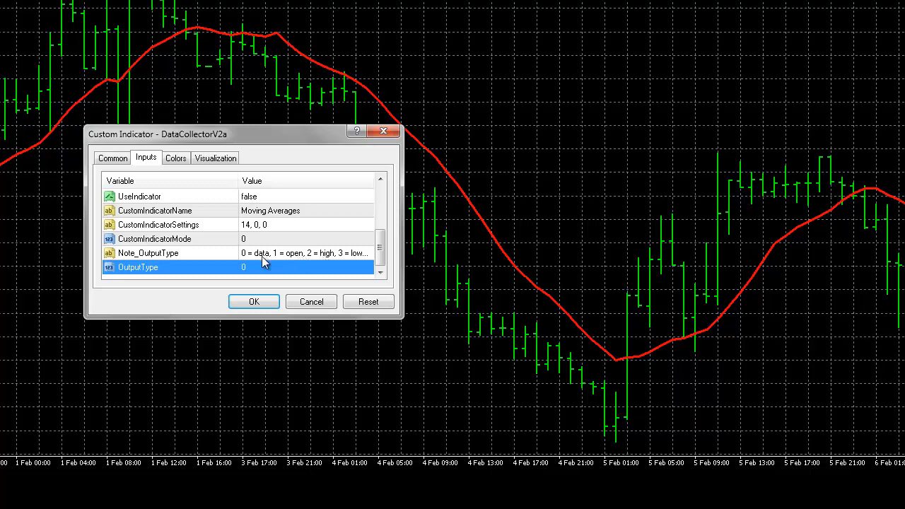
mouse_move(299, 262)
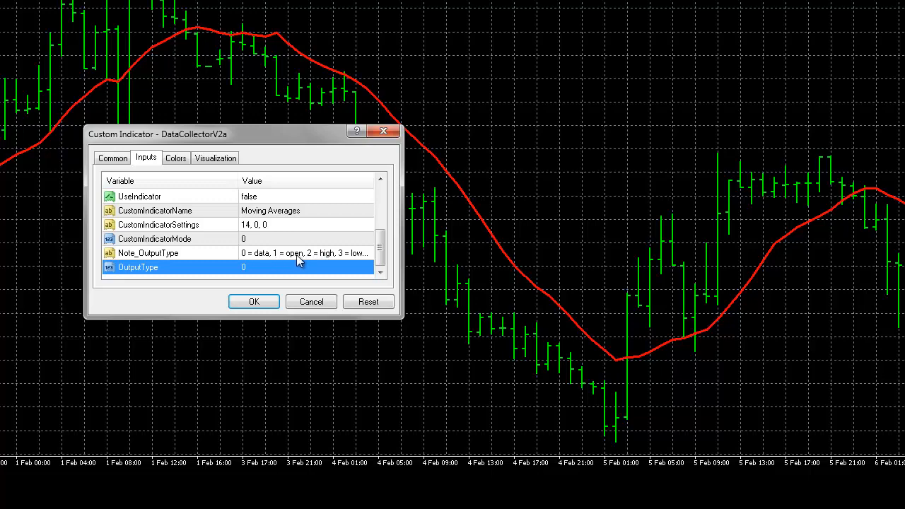
mouse_move(302, 260)
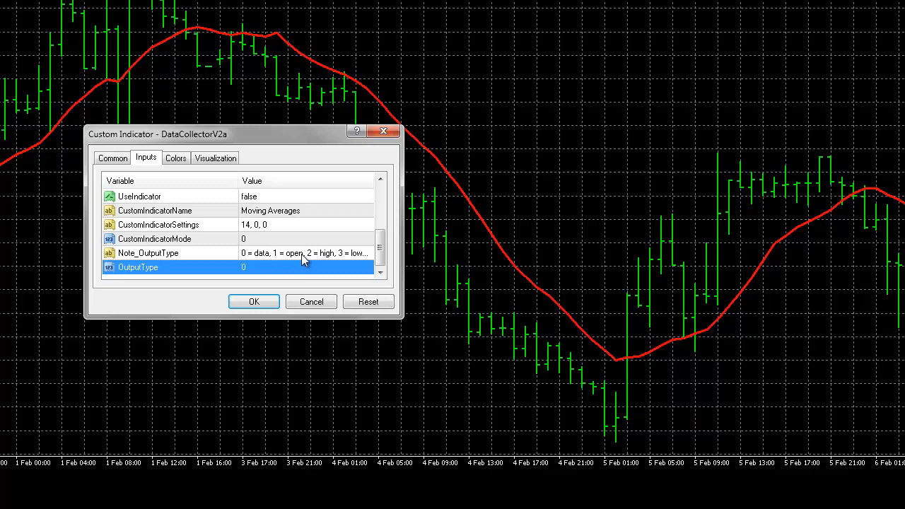
mouse_move(300, 261)
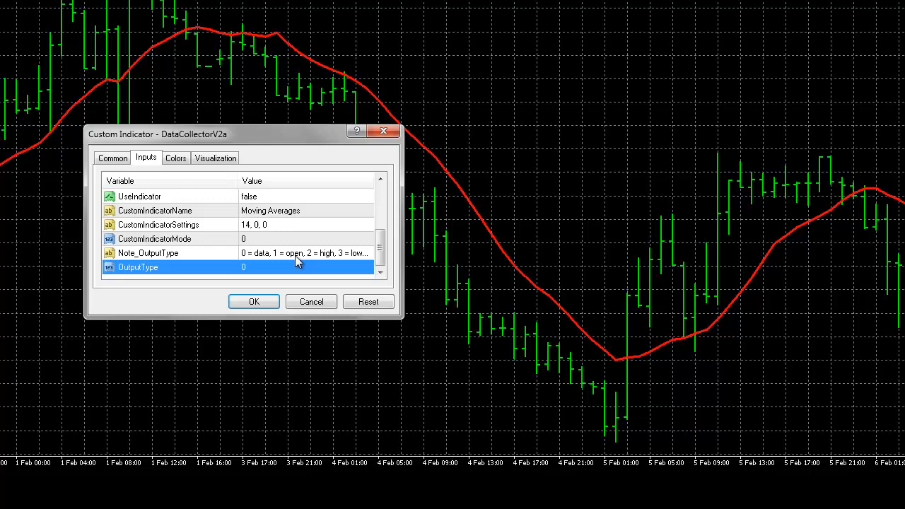
mouse_move(275, 274)
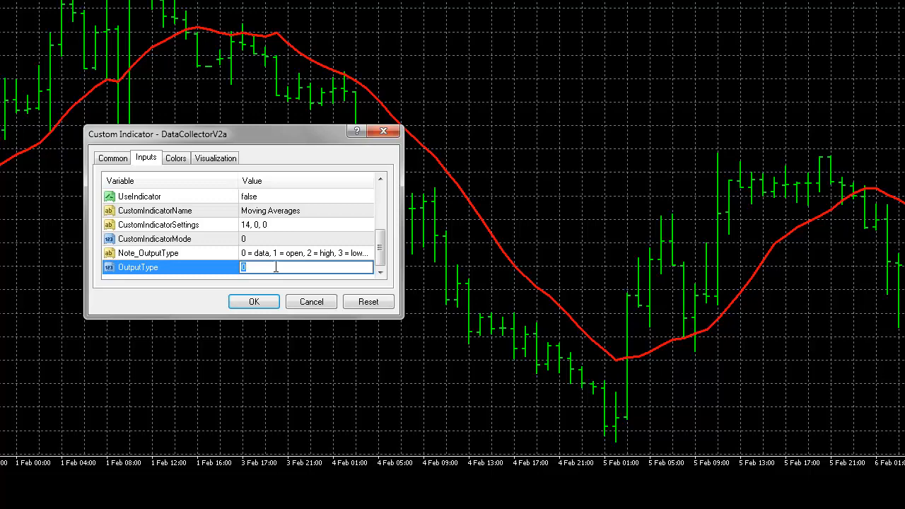
Set OutputType to 4 and select the CustomIndicatorSettings value 14, 0, 0
text(4)
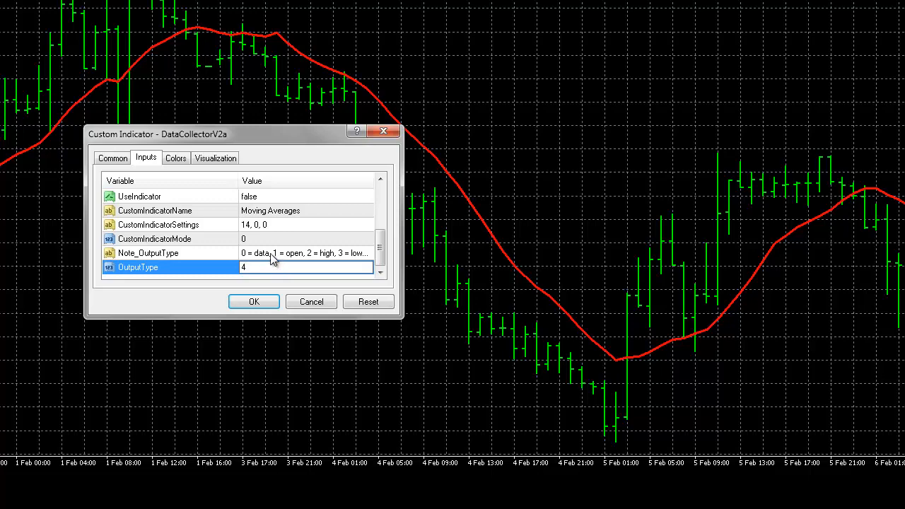
click(147, 252)
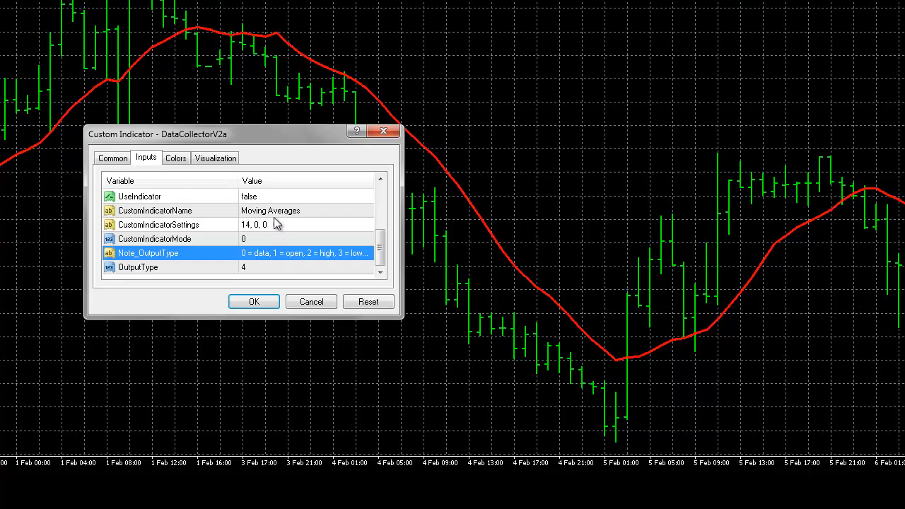
click(271, 209)
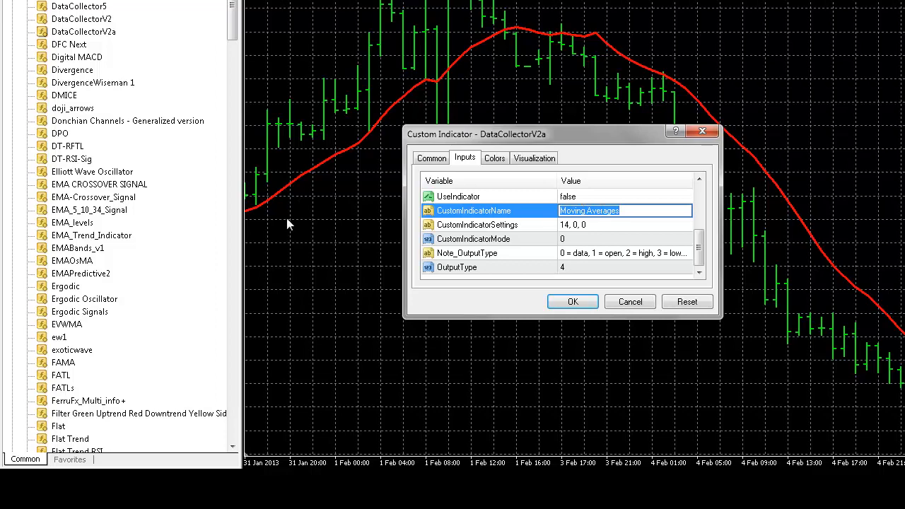
mouse_move(150, 235)
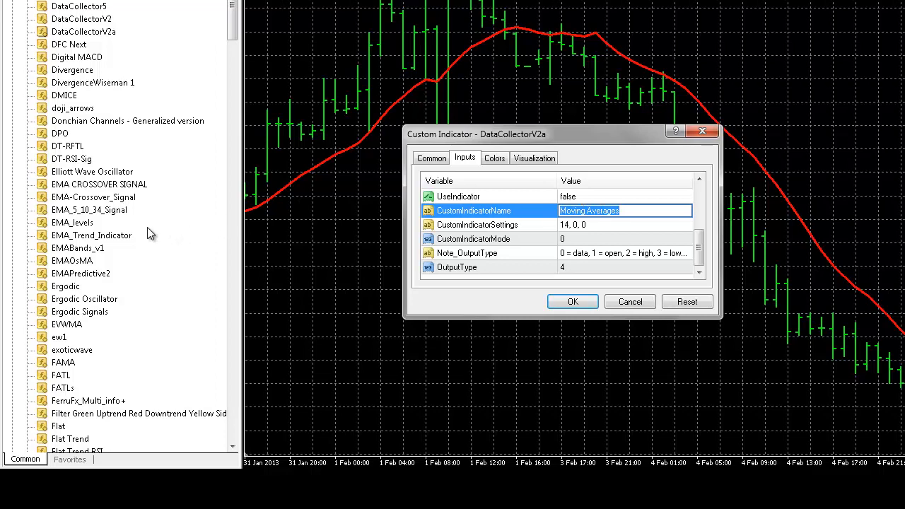
mouse_move(82, 229)
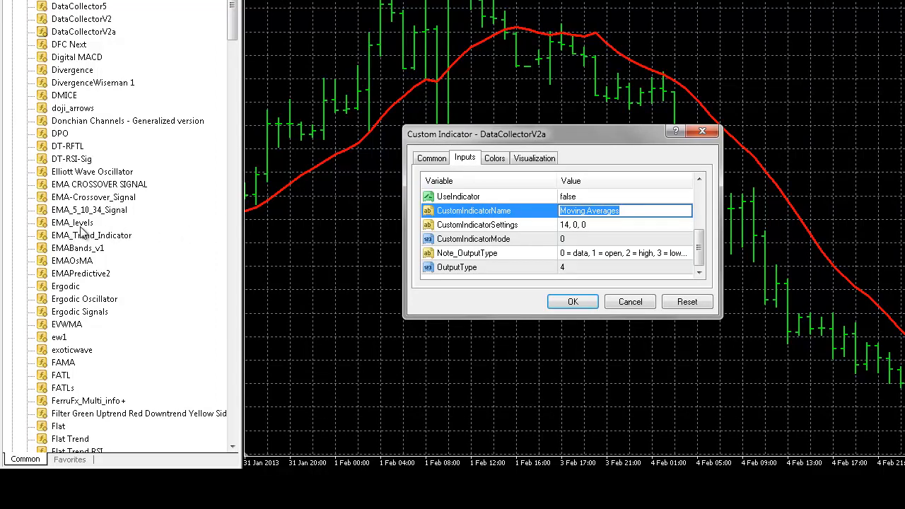
mouse_move(87, 261)
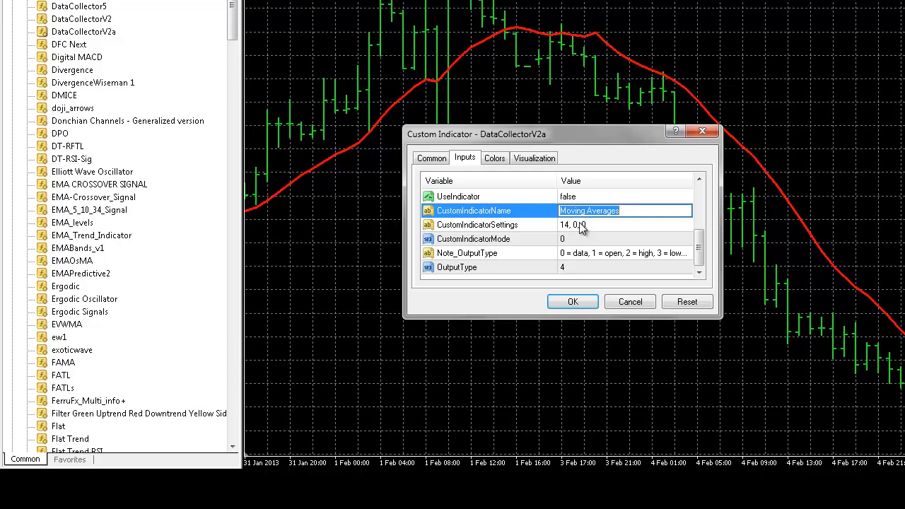
click(622, 224)
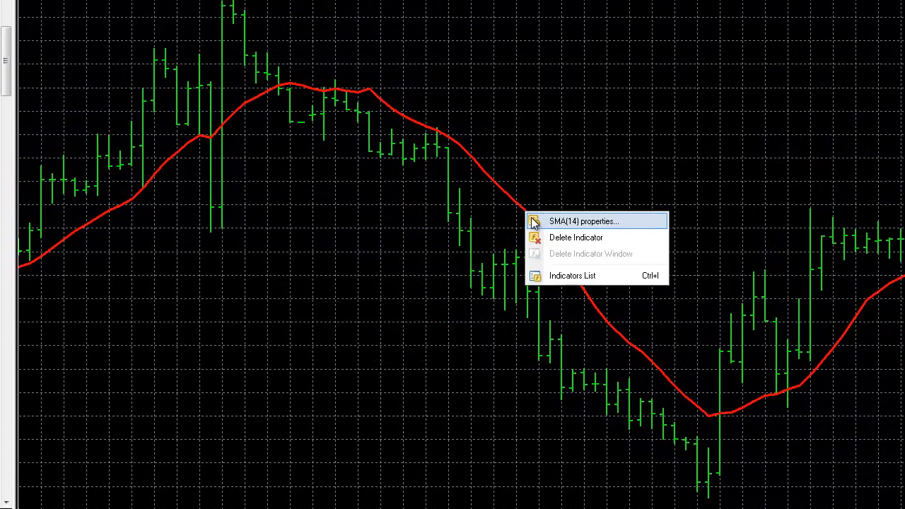
Review the SMA(14) properties (period 14, shift 0, method 0) and close them
click(587, 221)
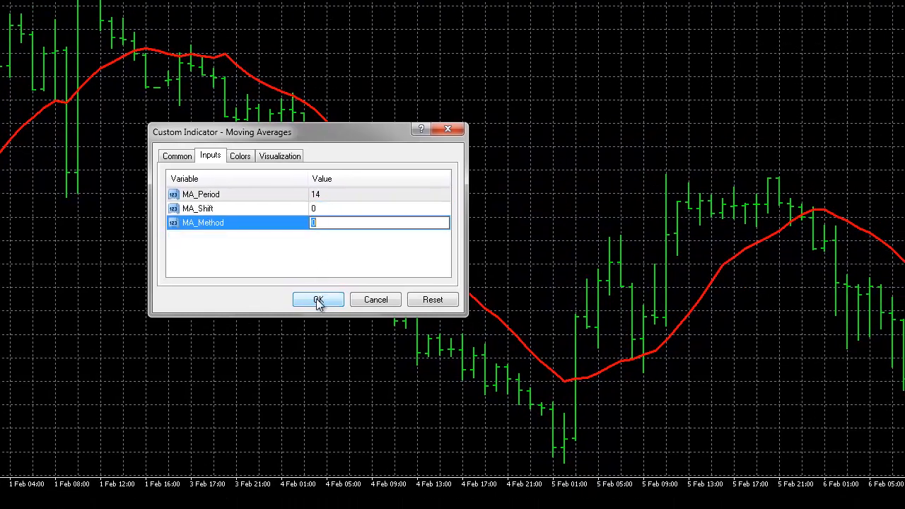
click(317, 299)
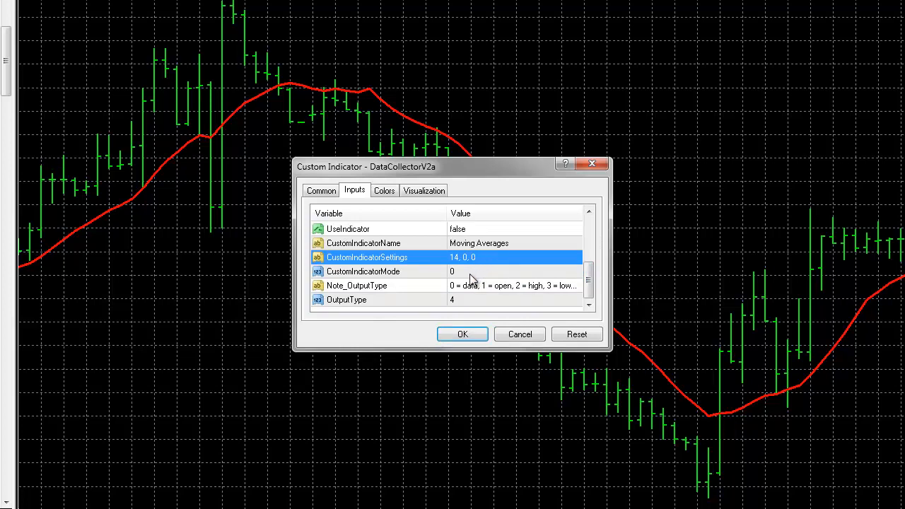
Confirm CustomIndicatorMode 0 and close the DataCollectorV2a settings with OK
click(452, 271)
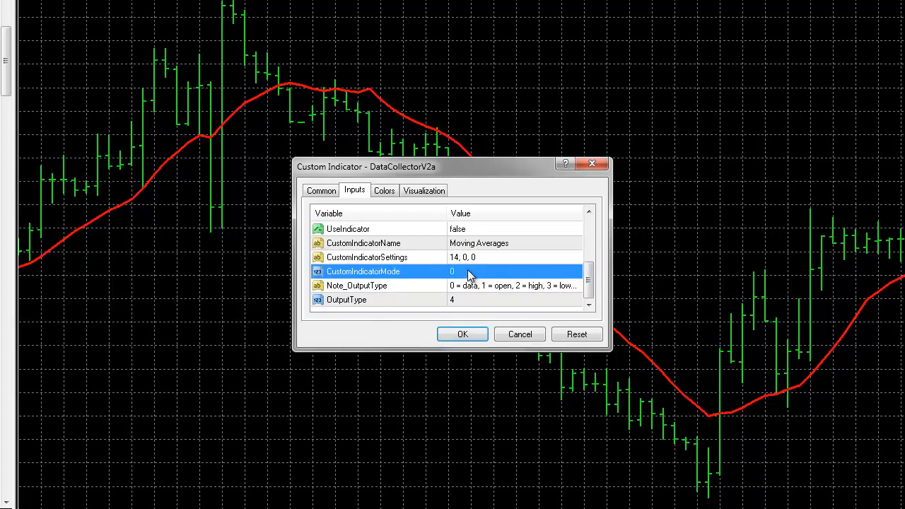
click(516, 271)
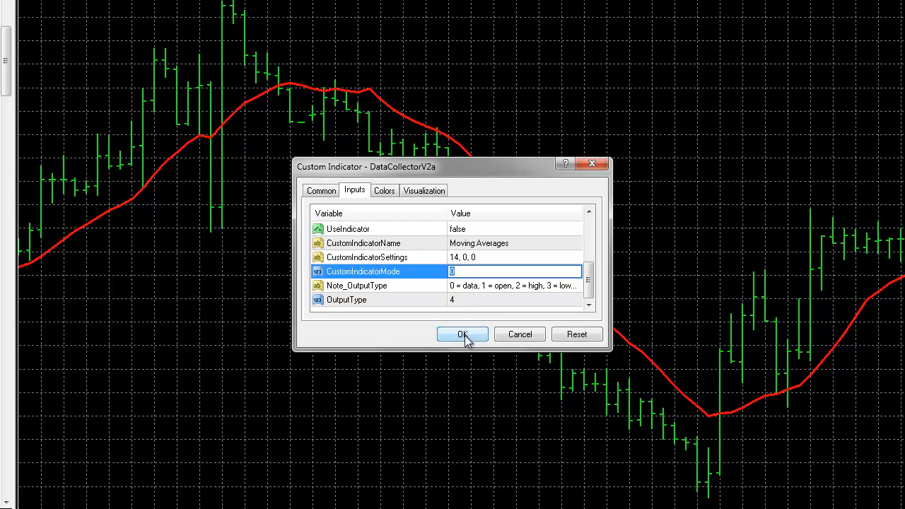
click(462, 334)
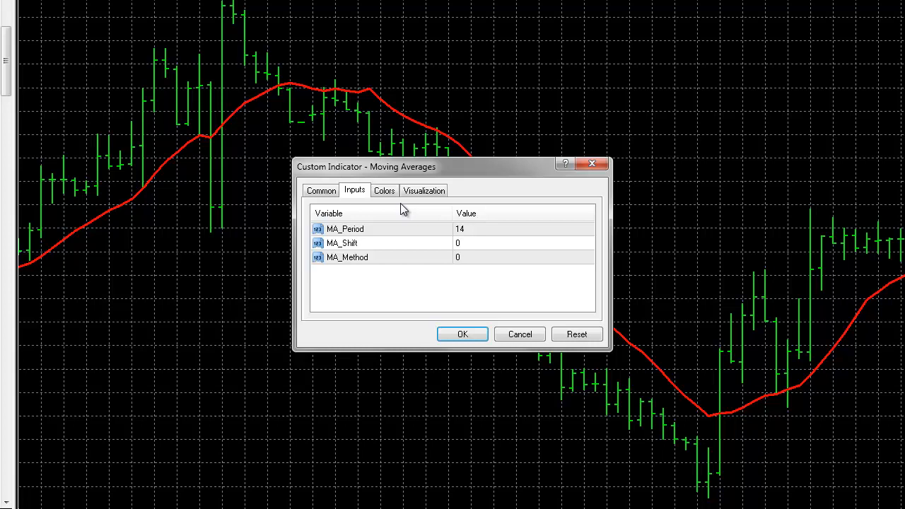
Check the Moving Averages line colour (red, width 3) and close its properties
click(384, 189)
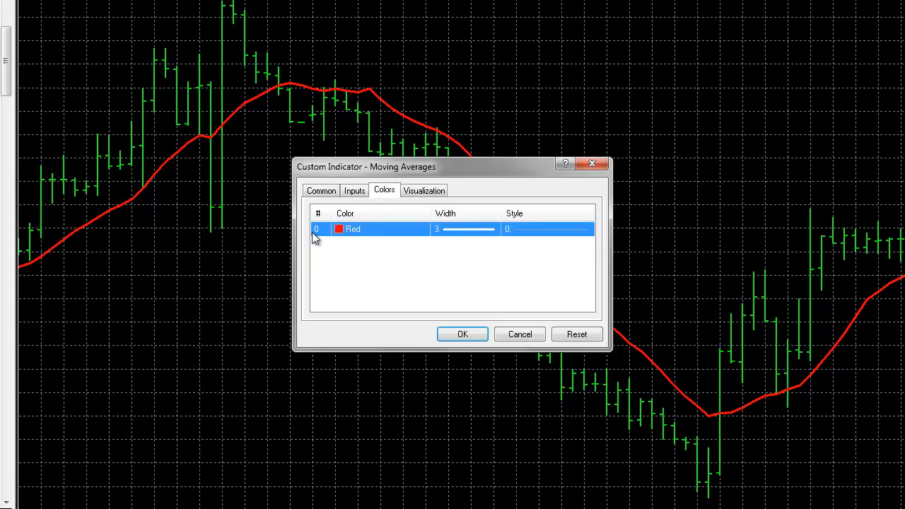
mouse_move(282, 225)
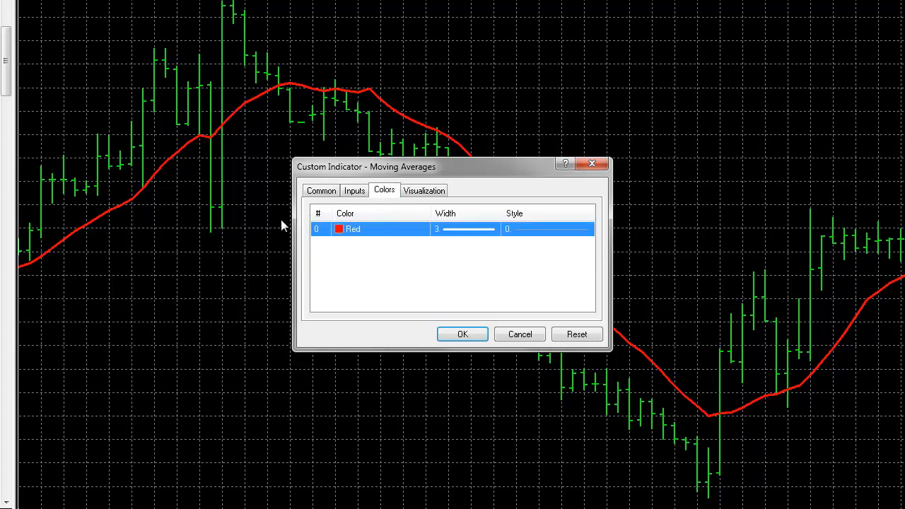
mouse_move(298, 258)
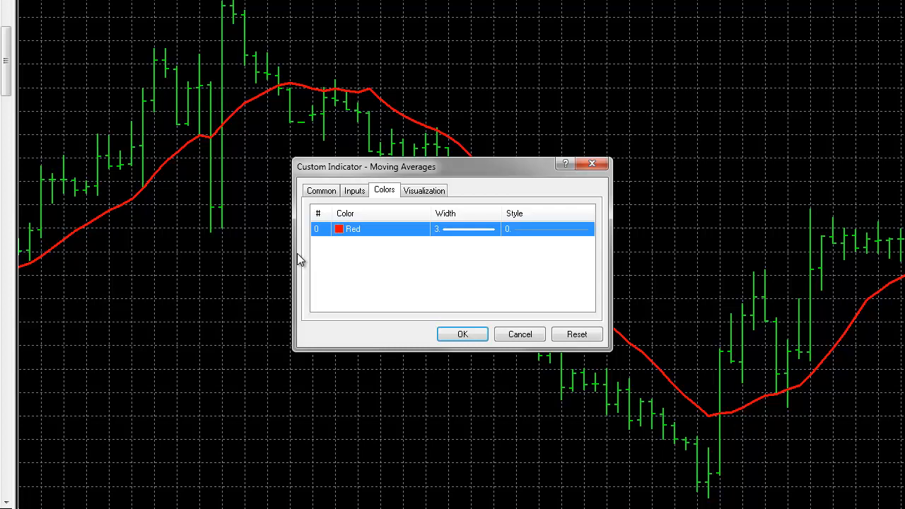
mouse_move(288, 241)
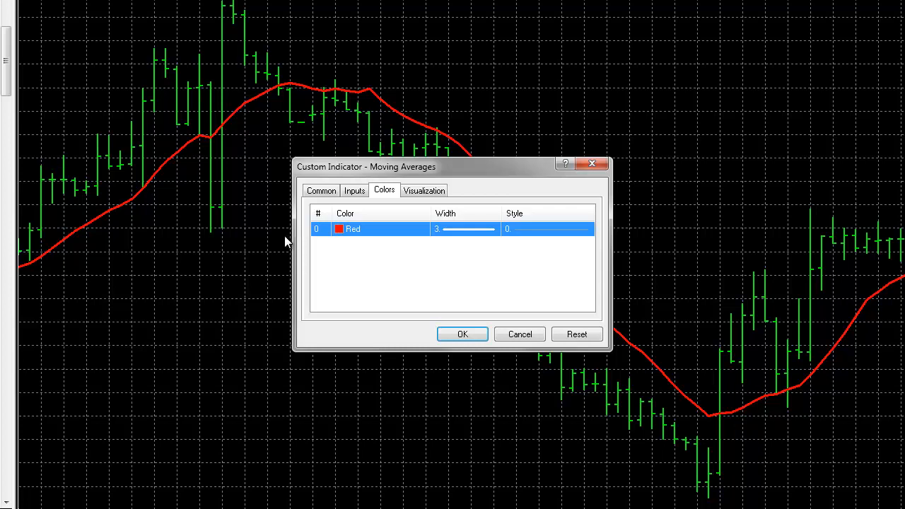
mouse_move(311, 257)
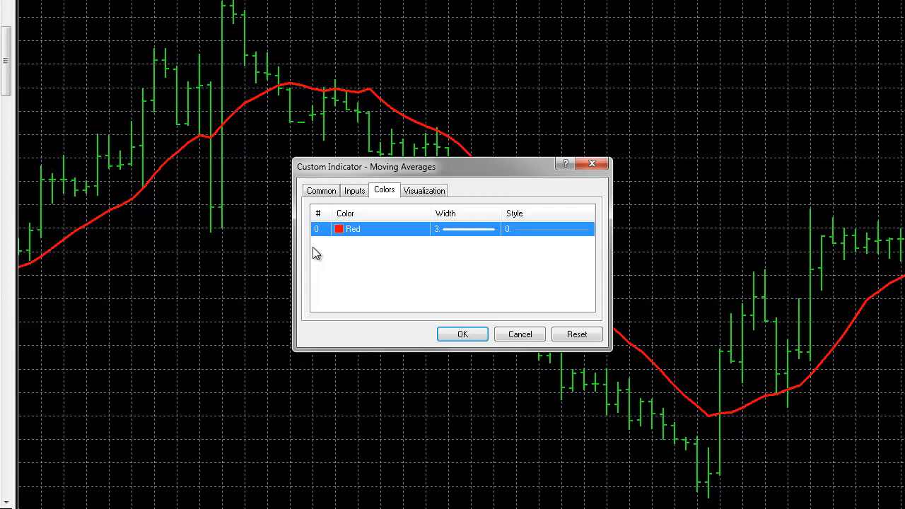
mouse_move(336, 262)
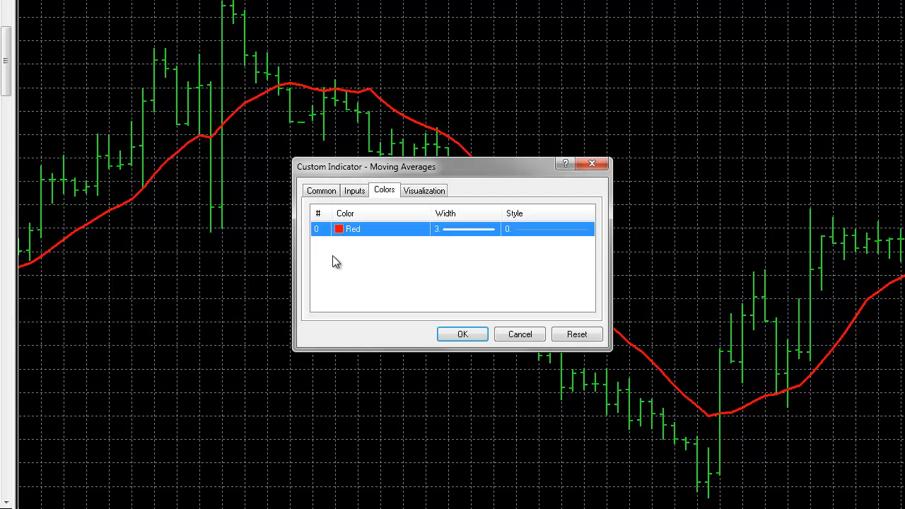
click(460, 334)
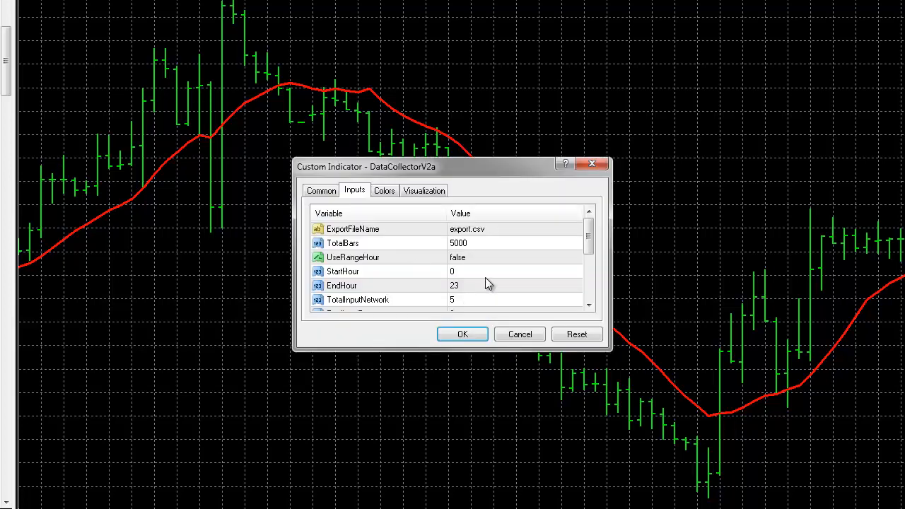
Enter OutputType 4, set UseIndicator to true, and select PredictedBars for editing
scroll(down, 3)
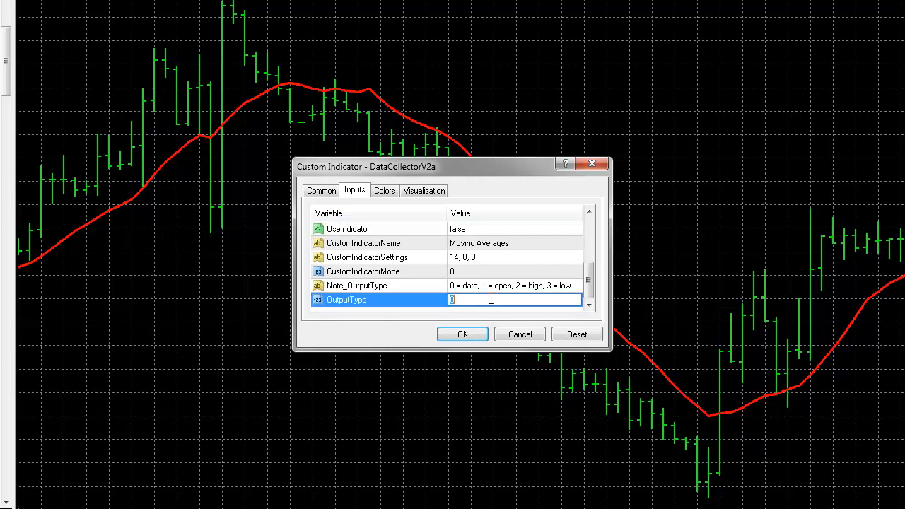
text(4)
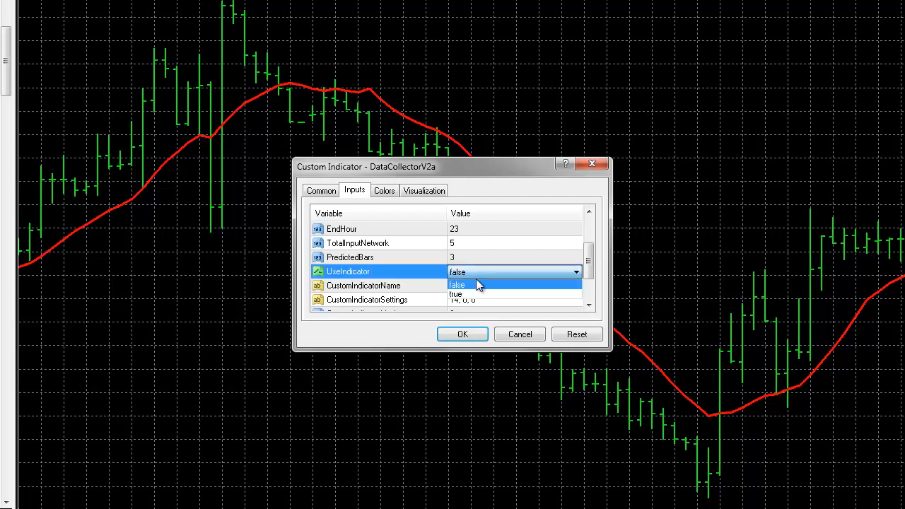
click(455, 292)
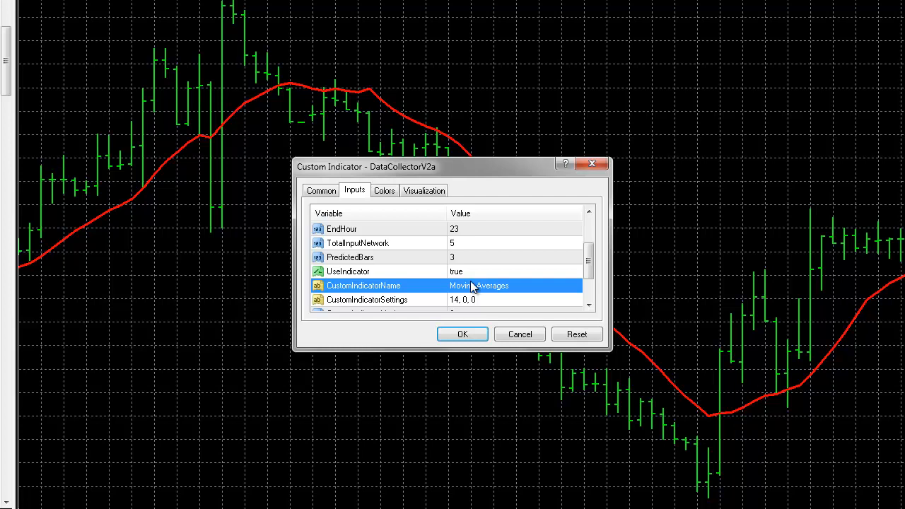
mouse_move(512, 286)
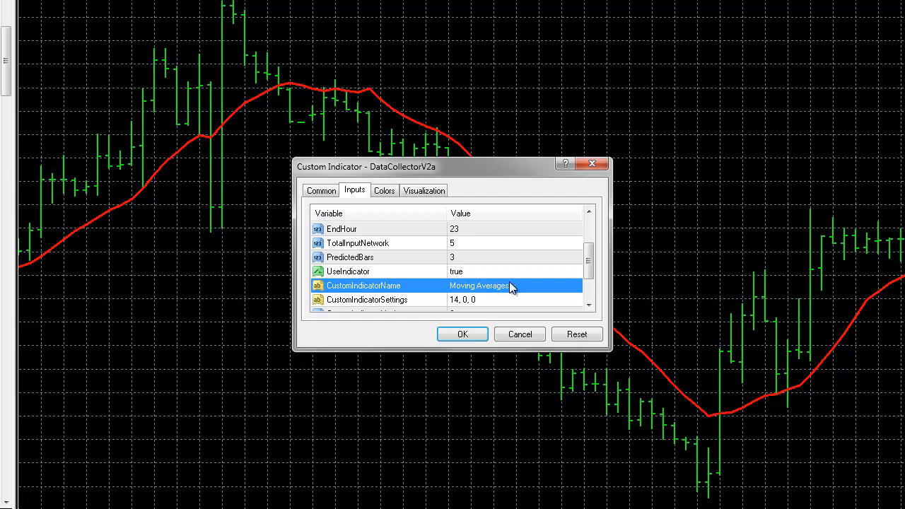
mouse_move(520, 267)
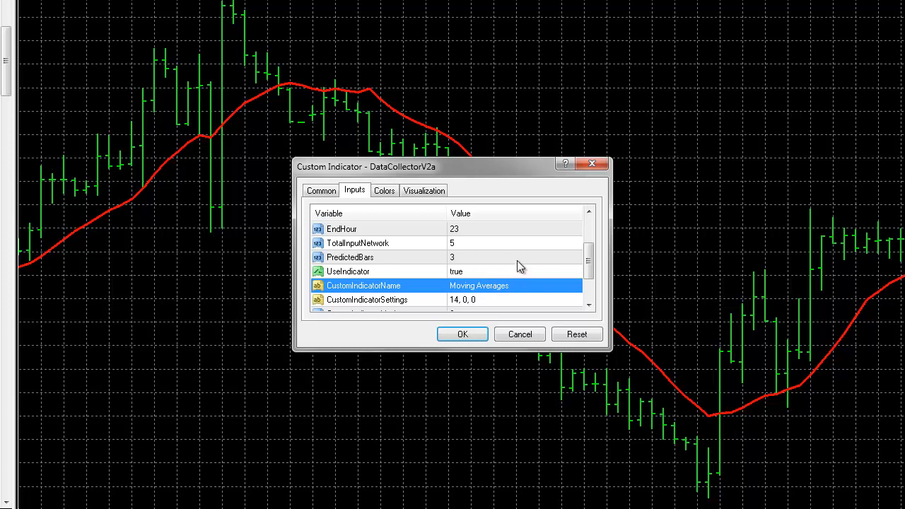
mouse_move(495, 280)
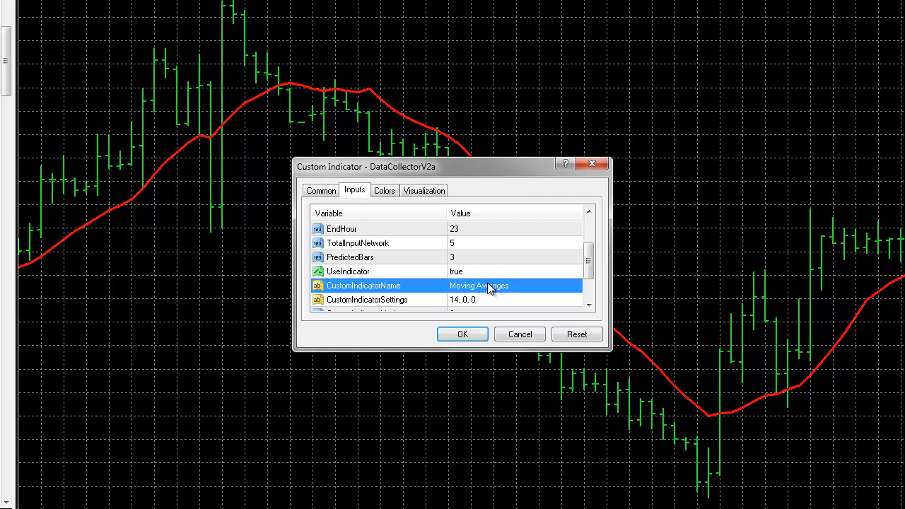
mouse_move(469, 273)
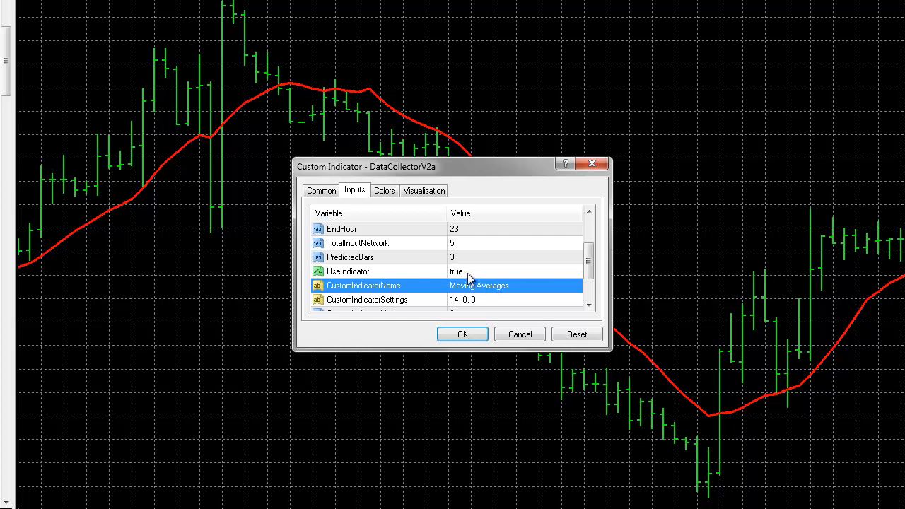
mouse_move(466, 274)
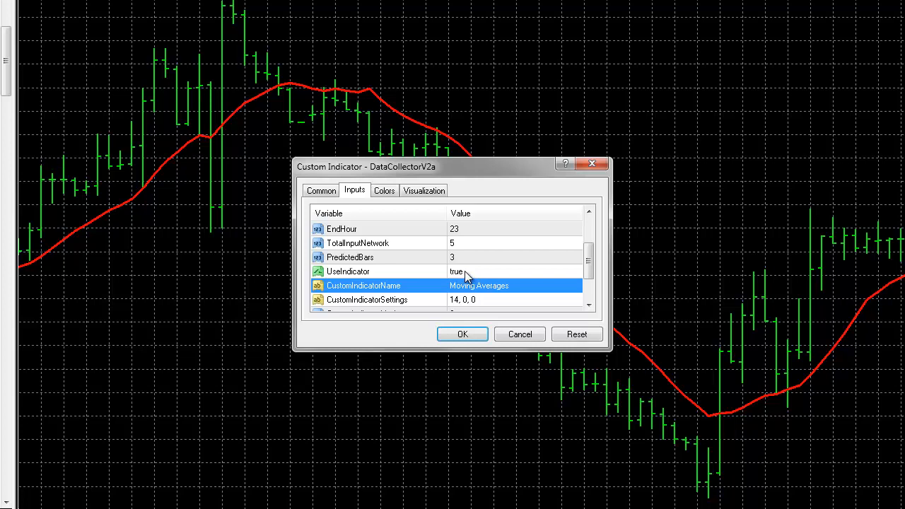
mouse_move(471, 260)
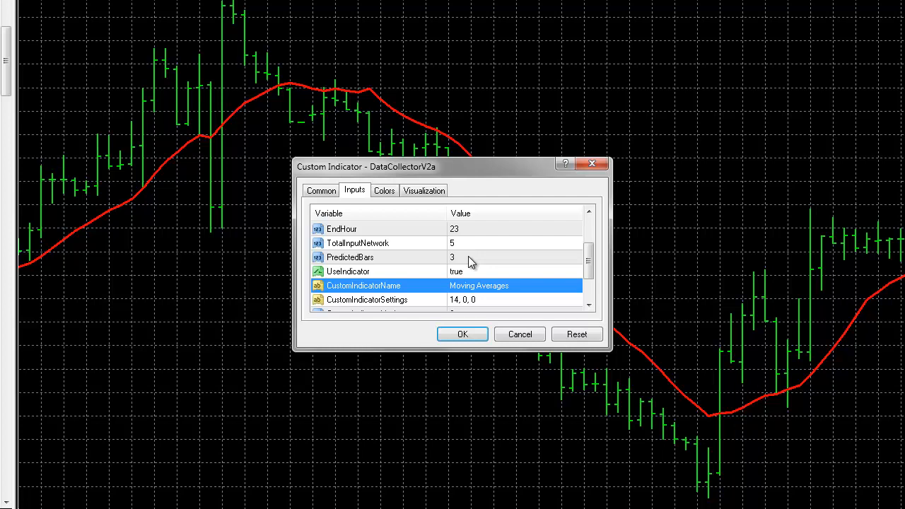
click(495, 257)
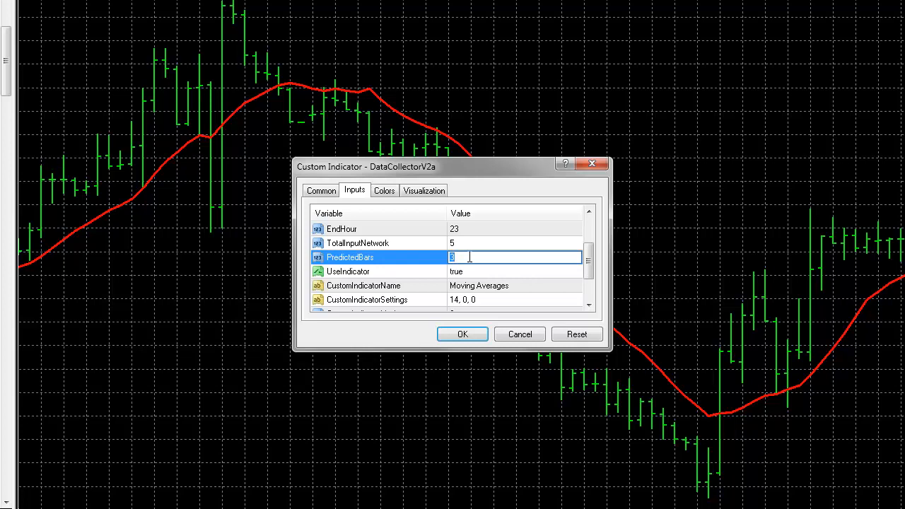
Set the PredictedBars input to 1
text(1)
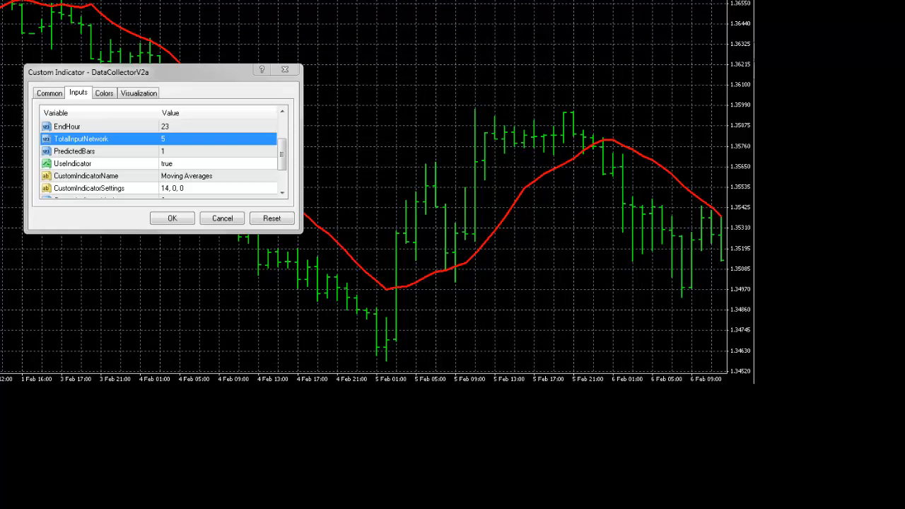
mouse_move(291, 255)
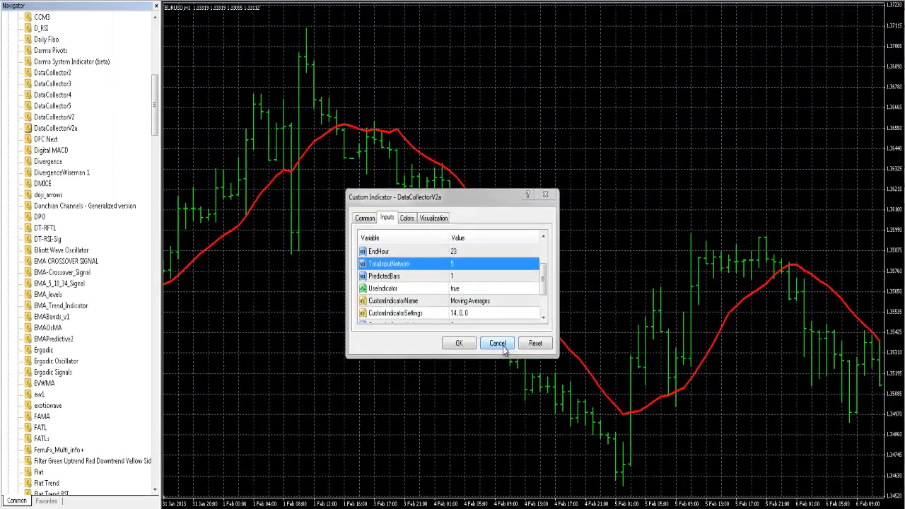
Discard the collector settings and close the dialog, leaving the EURUSD chart
click(497, 344)
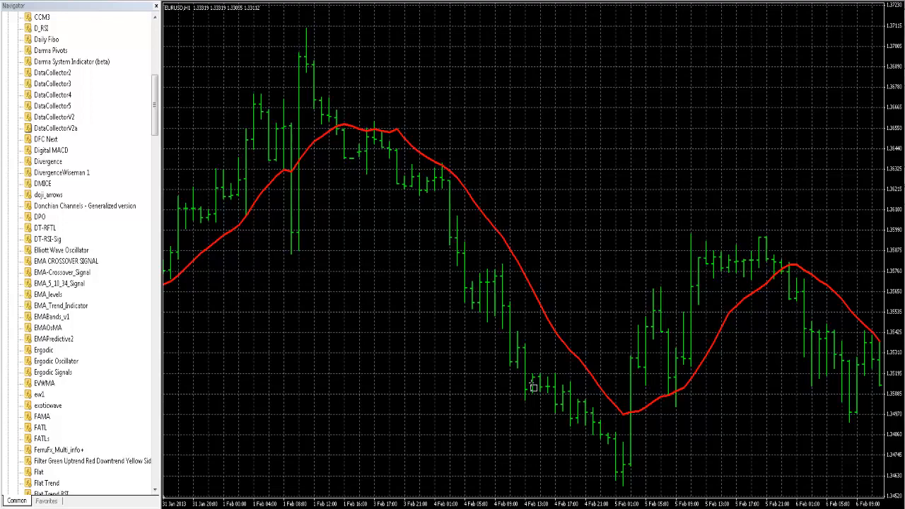
mouse_move(554, 364)
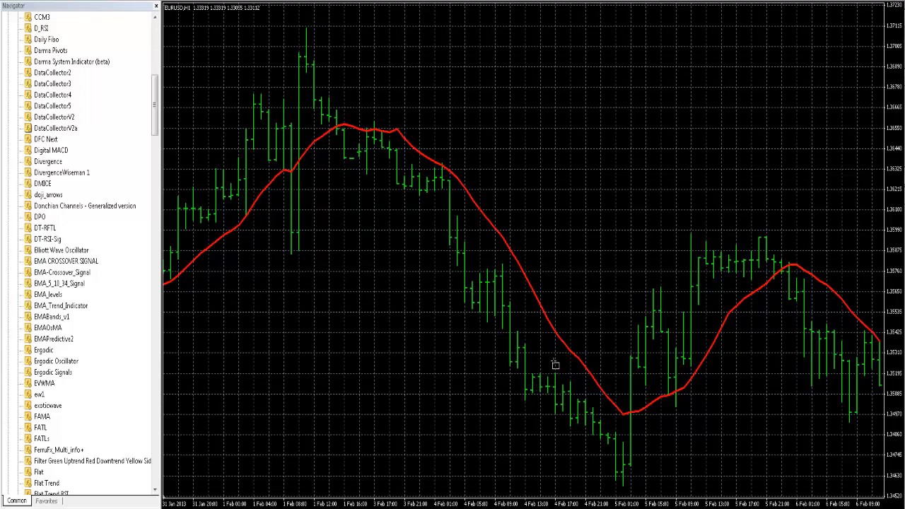
mouse_move(557, 369)
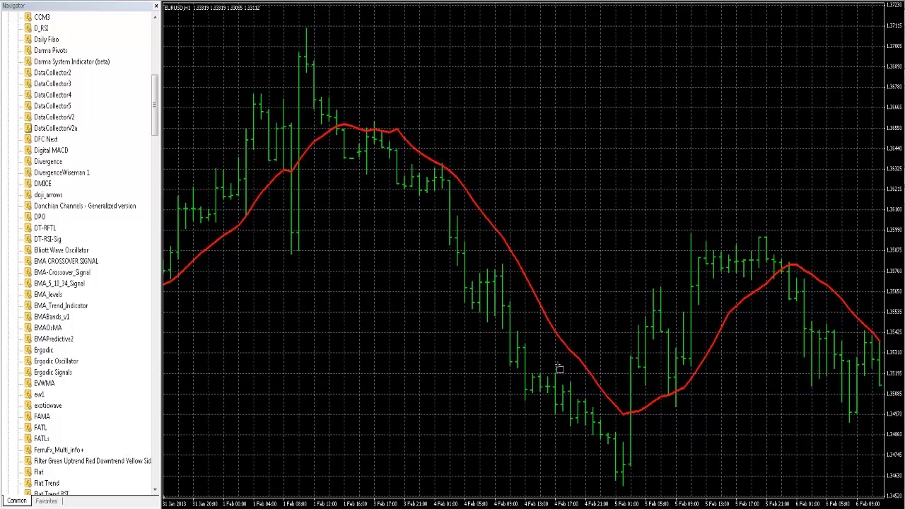
mouse_move(560, 356)
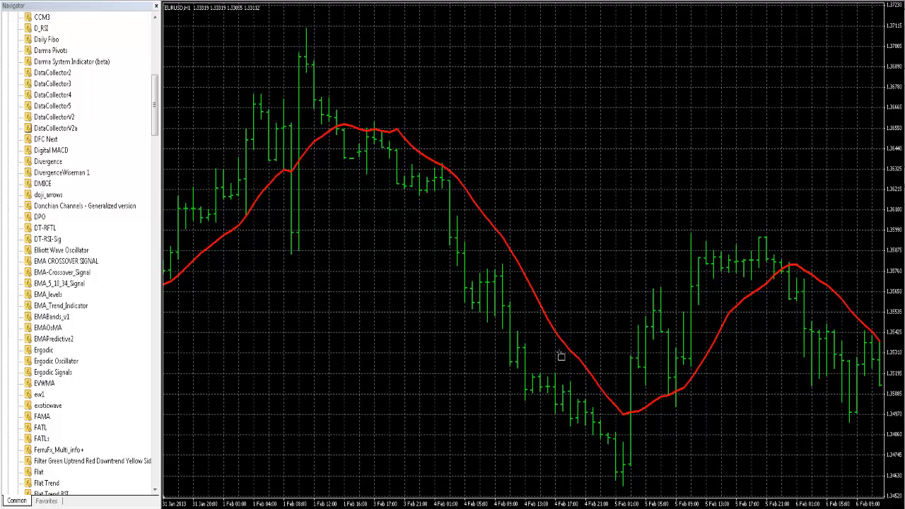
mouse_move(560, 351)
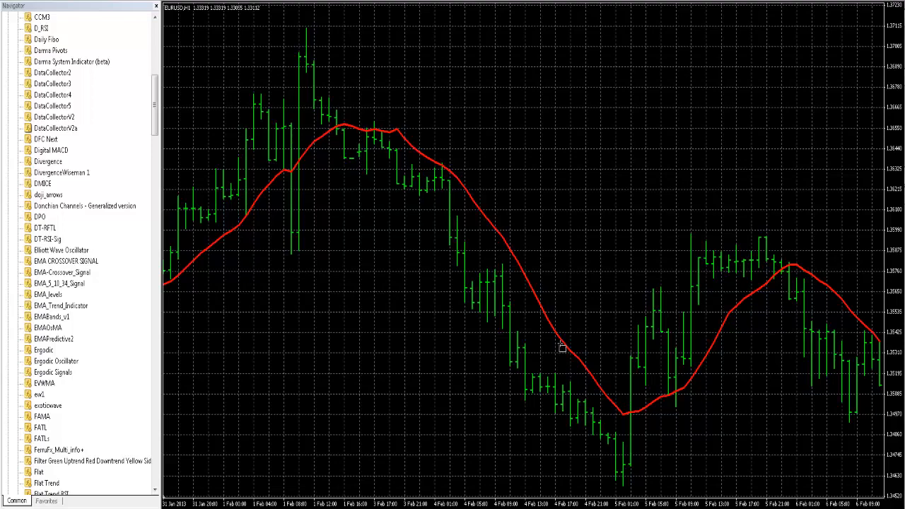
mouse_move(560, 346)
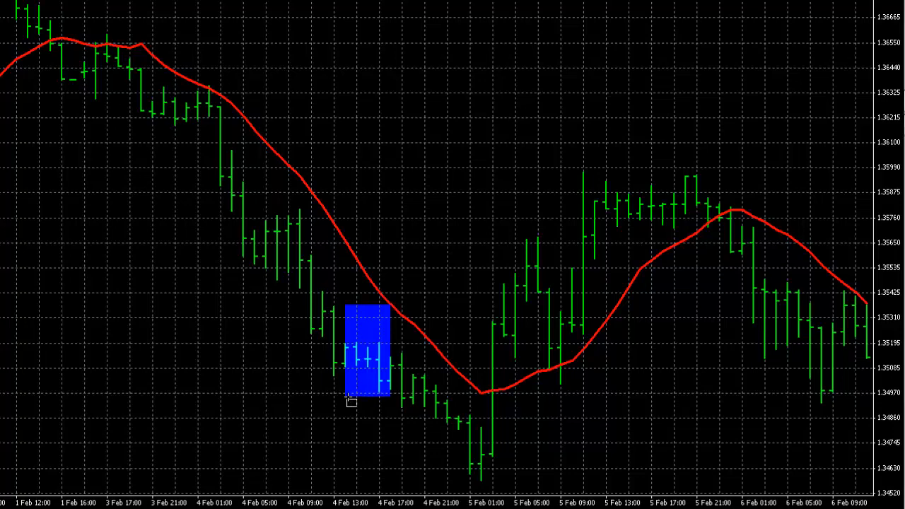
Drag the rectangle's left anchor one bar left to cover the preceding 4 Feb bar
drag(351, 401, 328, 401)
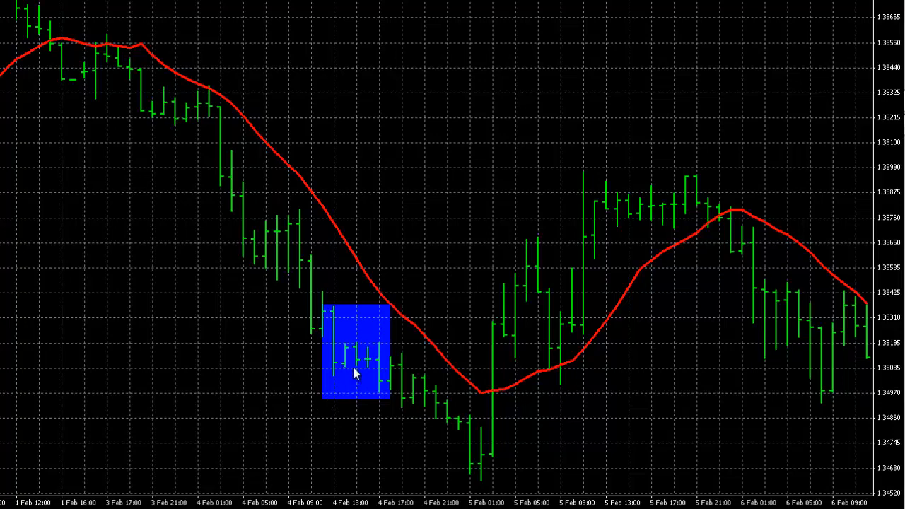
mouse_move(383, 390)
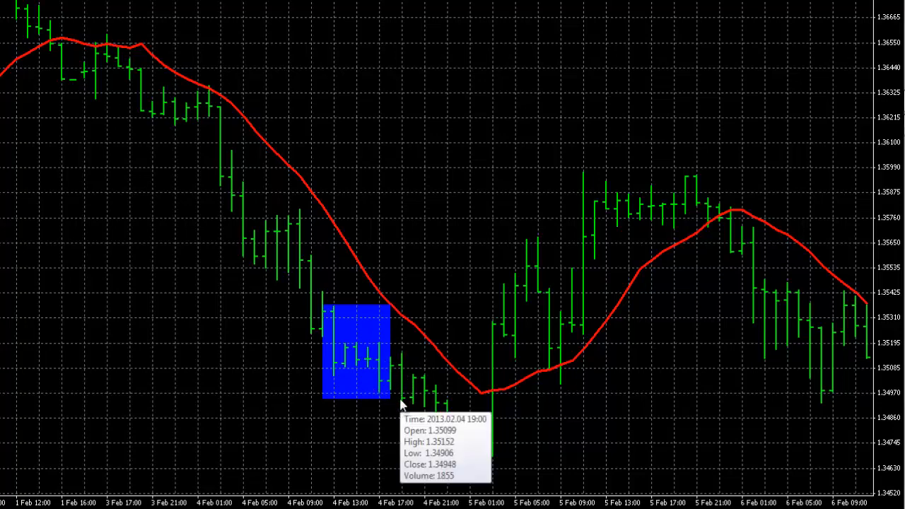
mouse_move(402, 427)
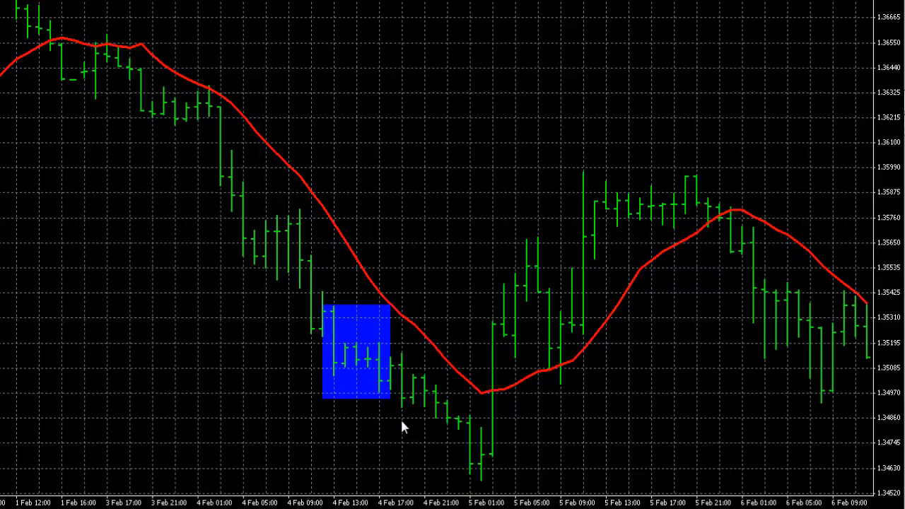
mouse_move(404, 424)
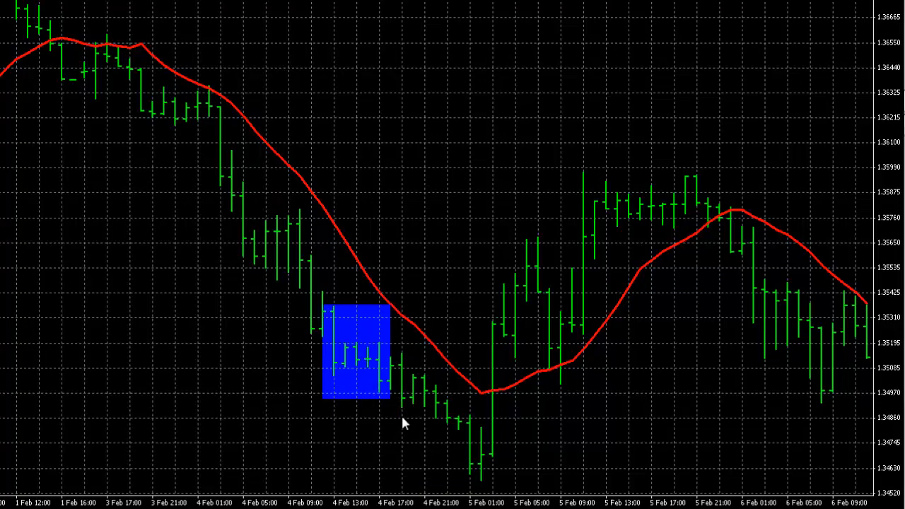
mouse_move(368, 413)
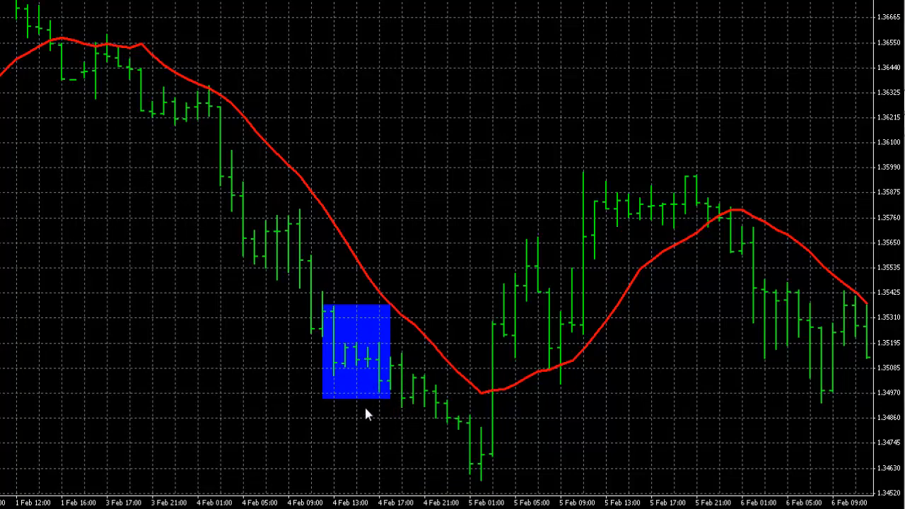
mouse_move(397, 441)
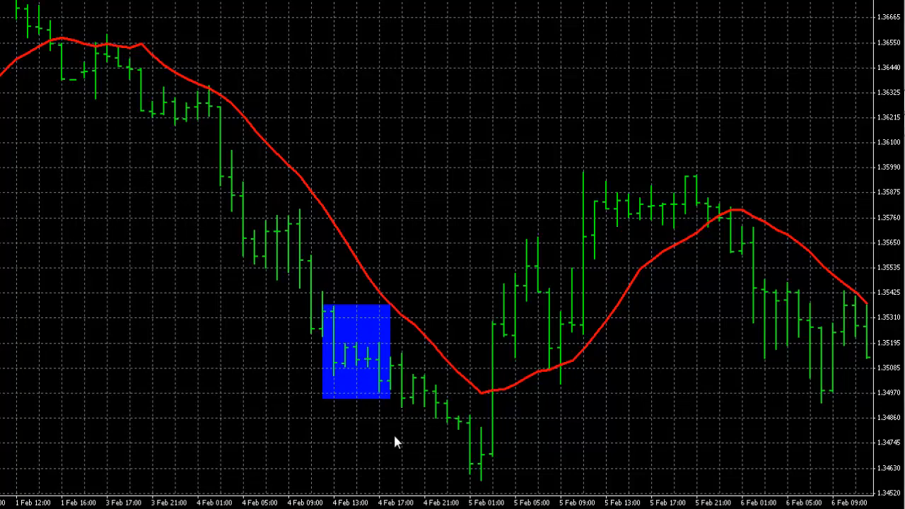
mouse_move(350, 417)
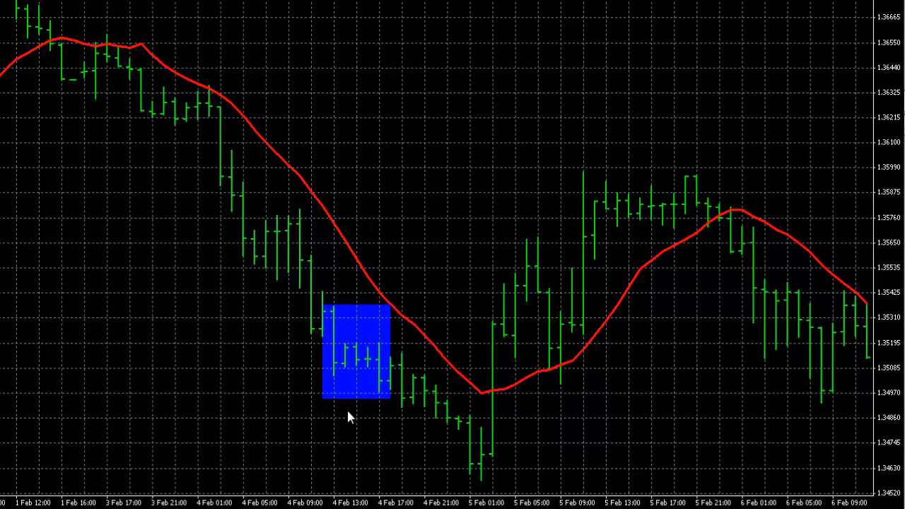
mouse_move(356, 408)
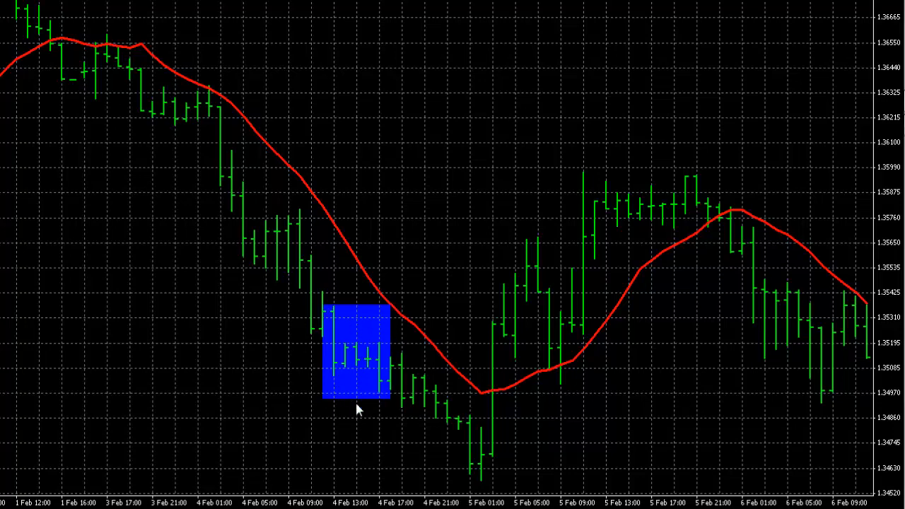
mouse_move(376, 409)
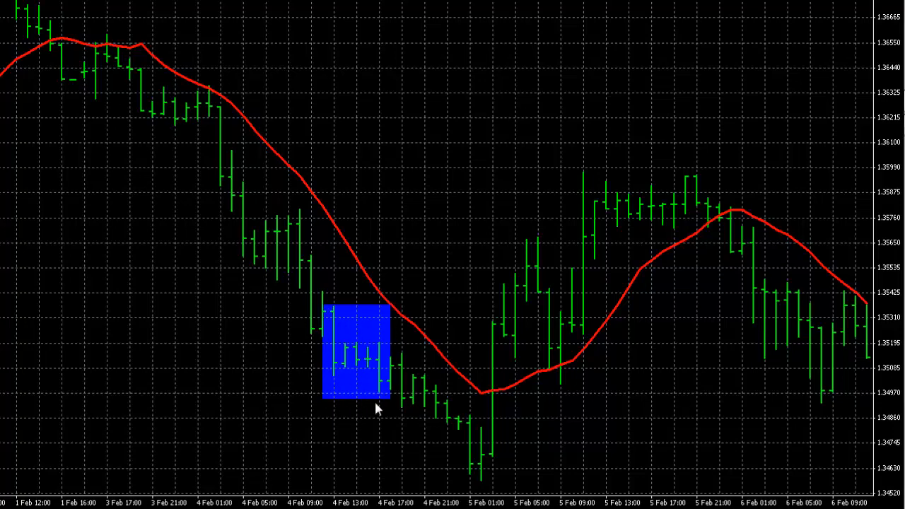
mouse_move(163, 304)
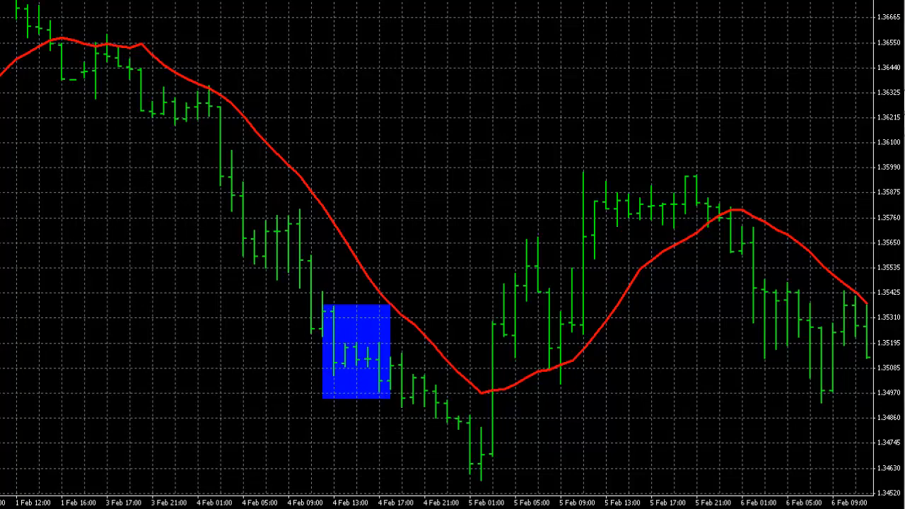
mouse_move(260, 394)
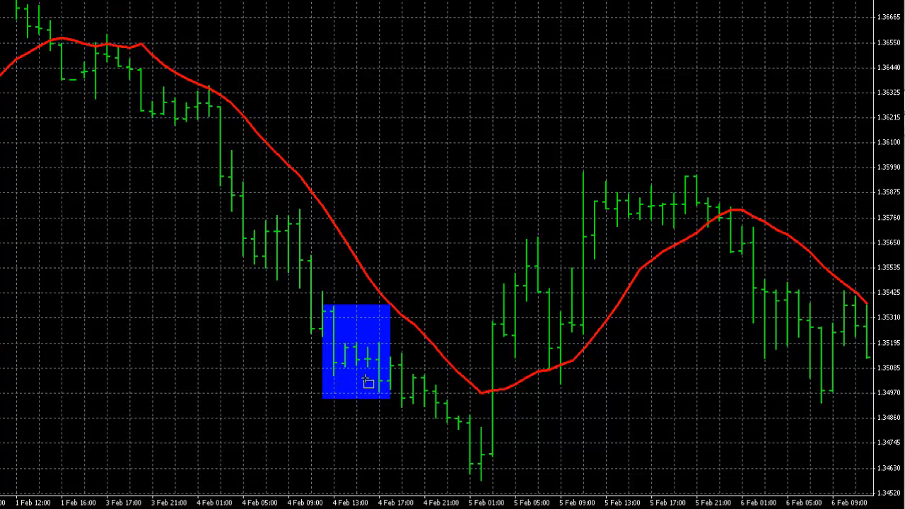
mouse_move(339, 348)
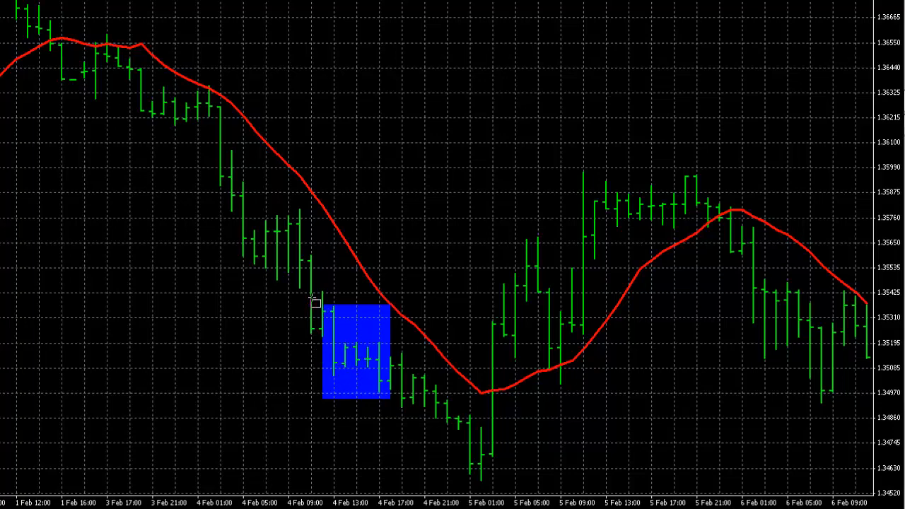
Mark an earlier, higher cluster of falling bars with a second blue rectangle
drag(314, 299, 300, 319)
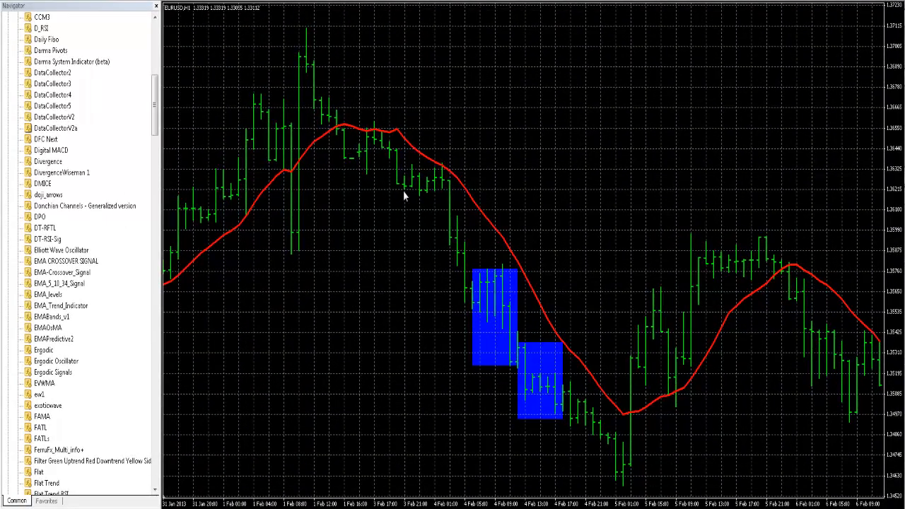
mouse_move(182, 249)
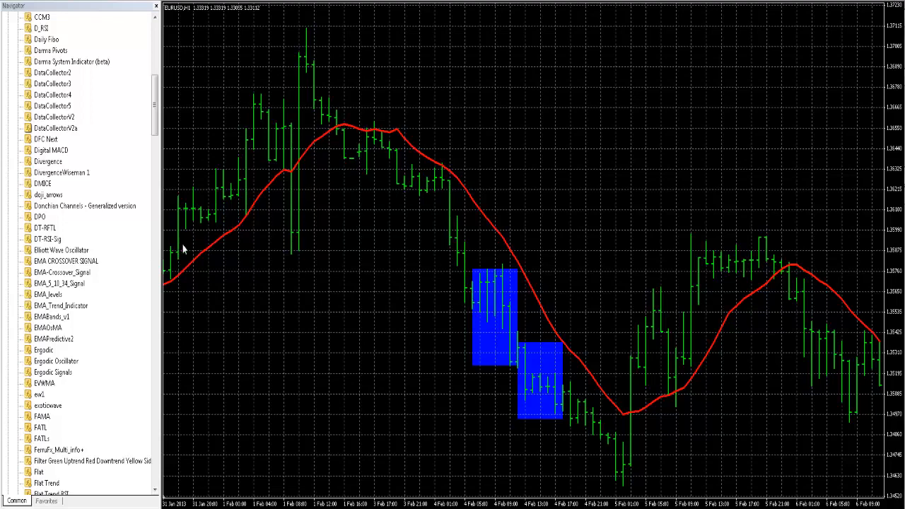
mouse_move(342, 302)
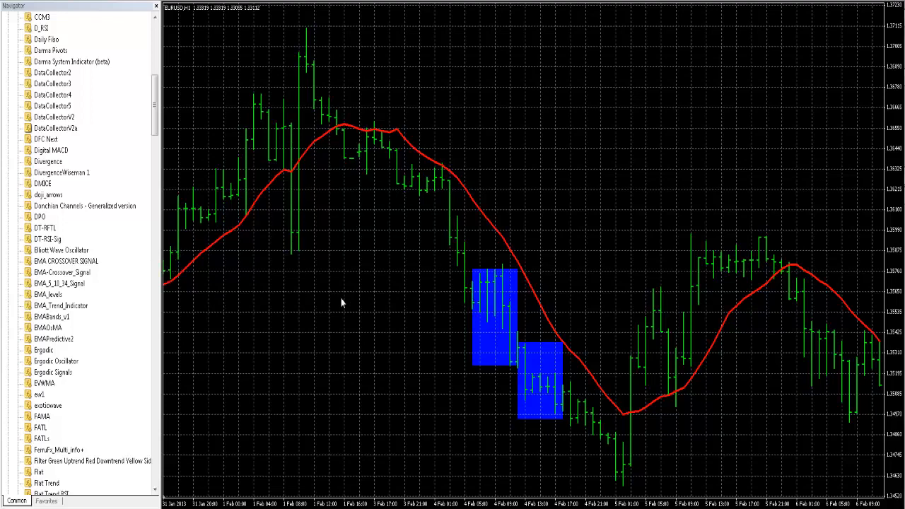
mouse_move(401, 345)
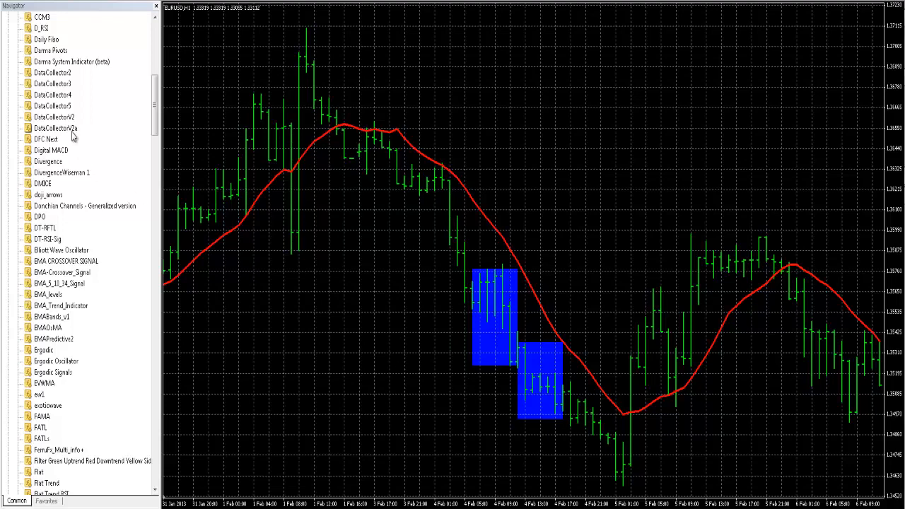
In DataCollectorV2a's Inputs, change TotalBars from 5000 to 10000
double_click(55, 127)
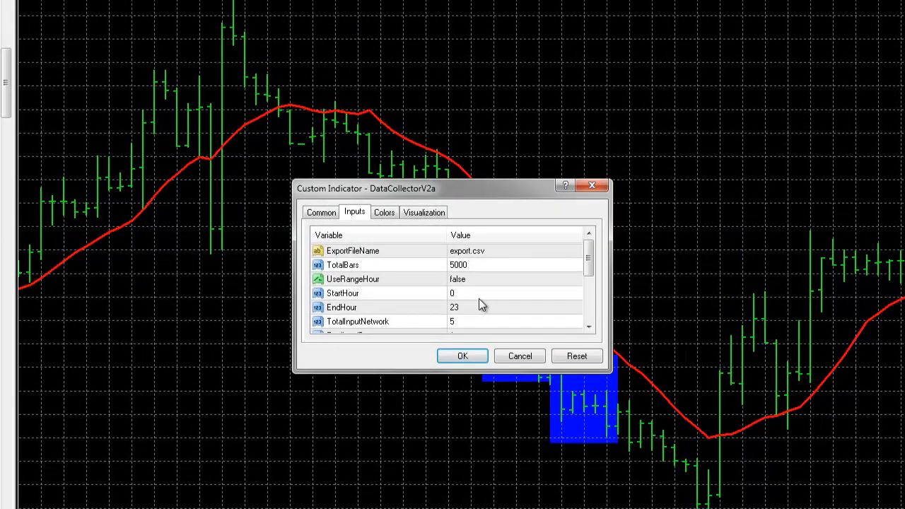
mouse_move(495, 299)
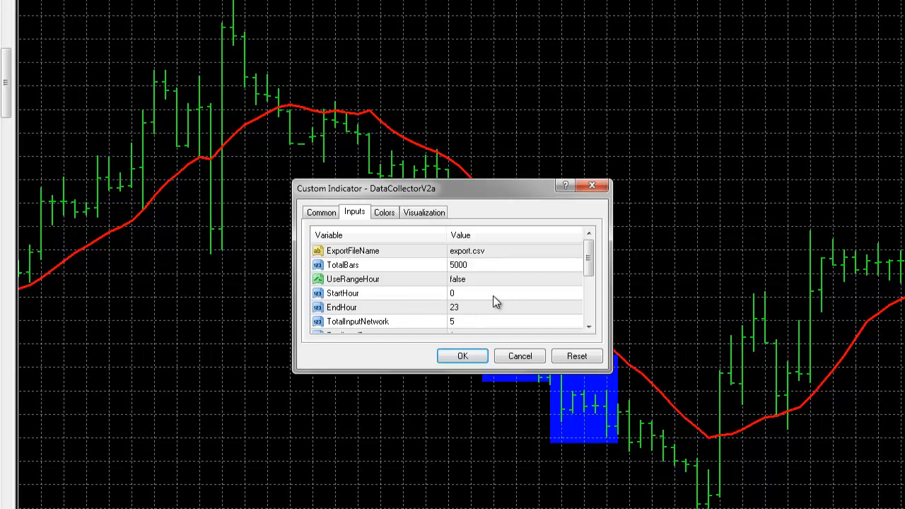
mouse_move(510, 298)
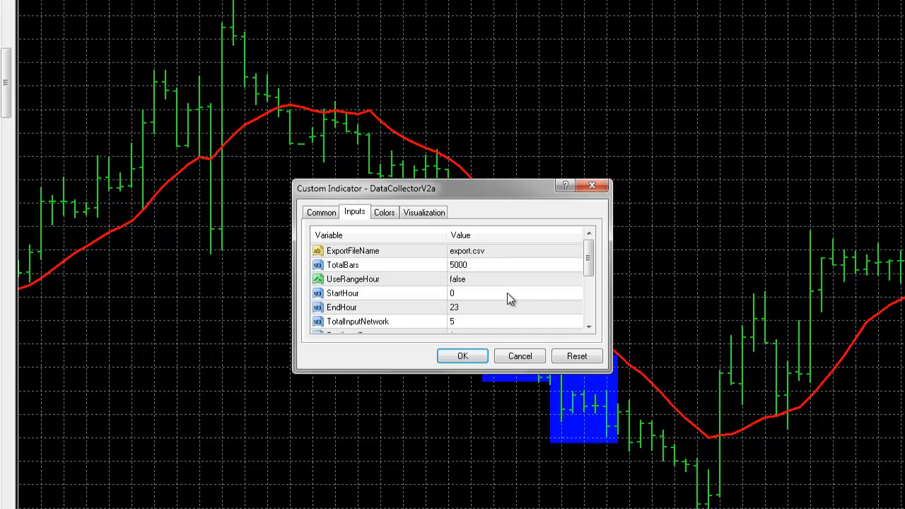
mouse_move(500, 322)
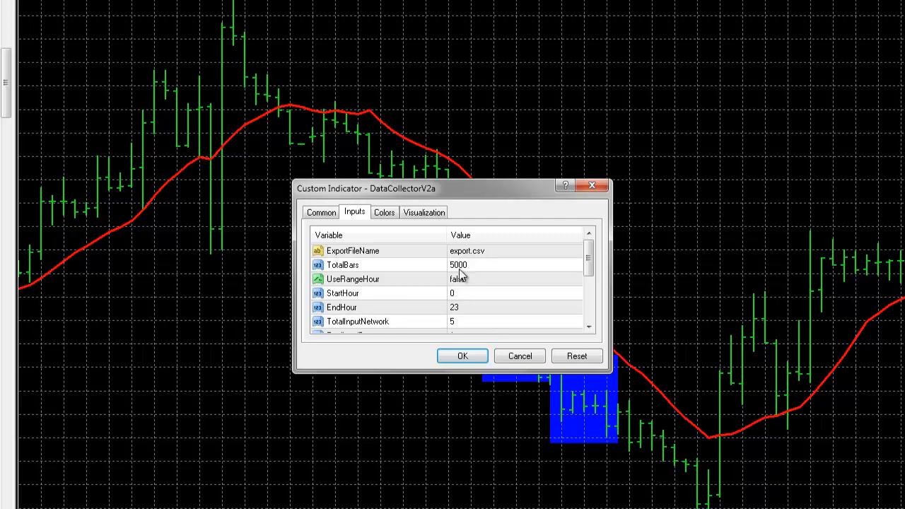
mouse_move(492, 274)
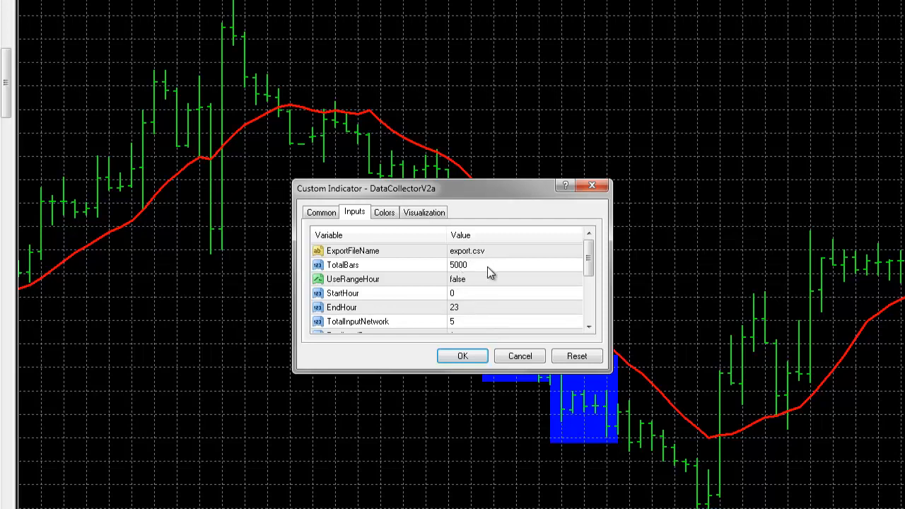
click(514, 265)
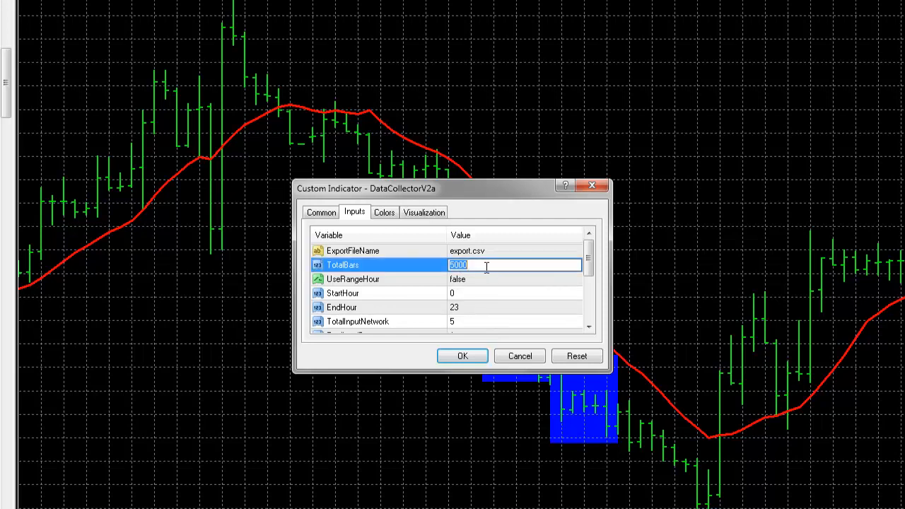
text(1)
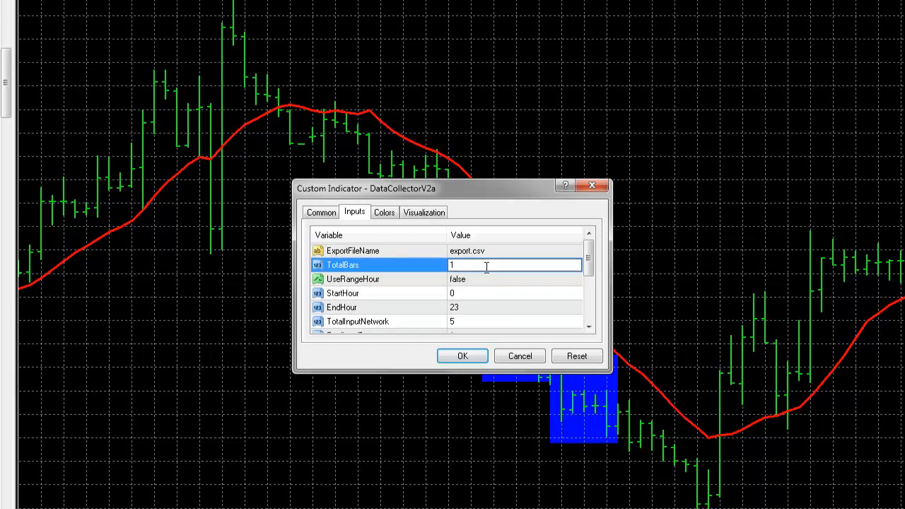
text(0000)
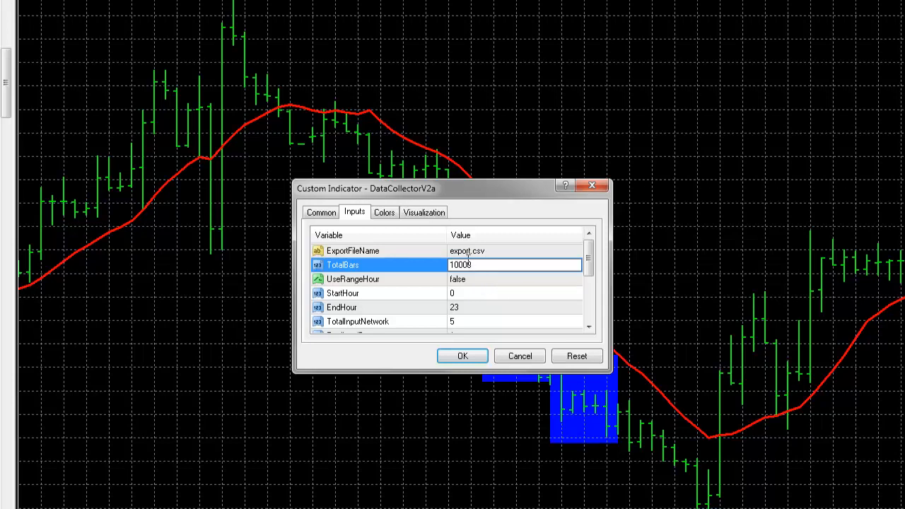
Rename ExportFileName to ma-14-eurh1-inp5-pred1-10k.csv, keeping TotalBars at 10000
click(352, 250)
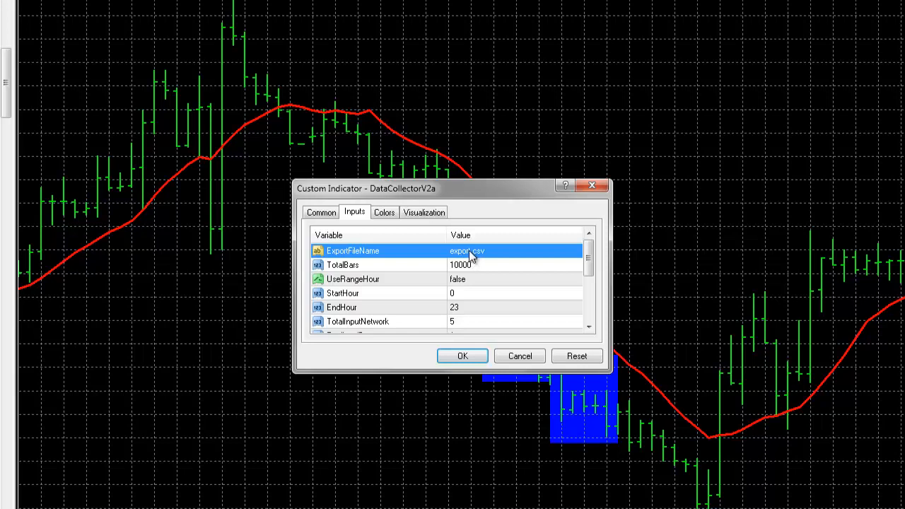
click(467, 251)
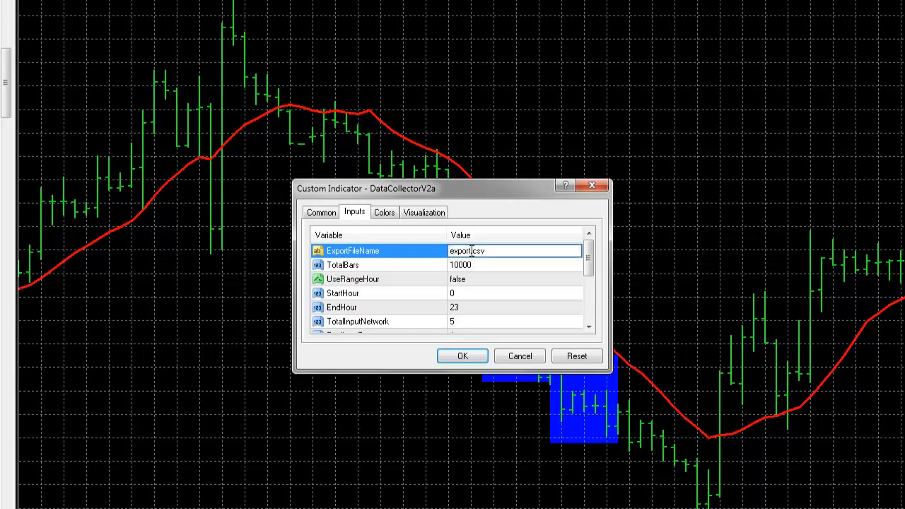
double_click(458, 251)
text(ma-14)
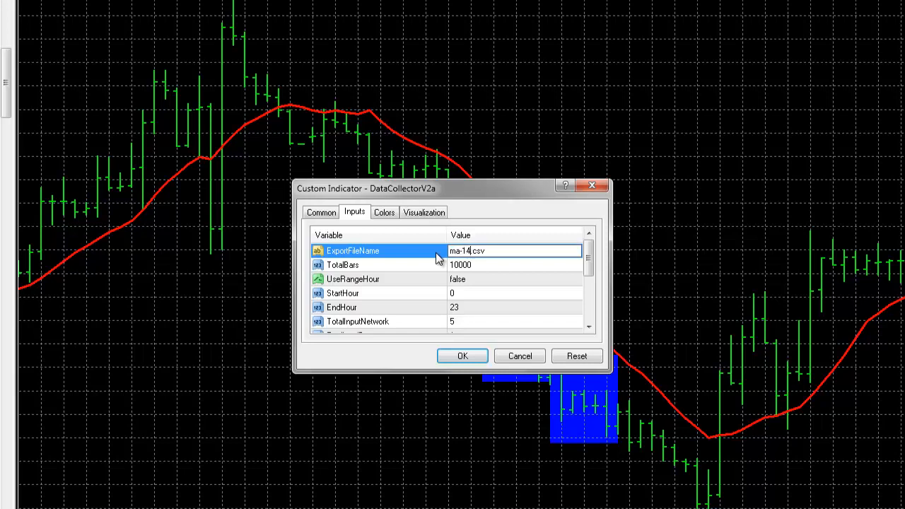
text(-)
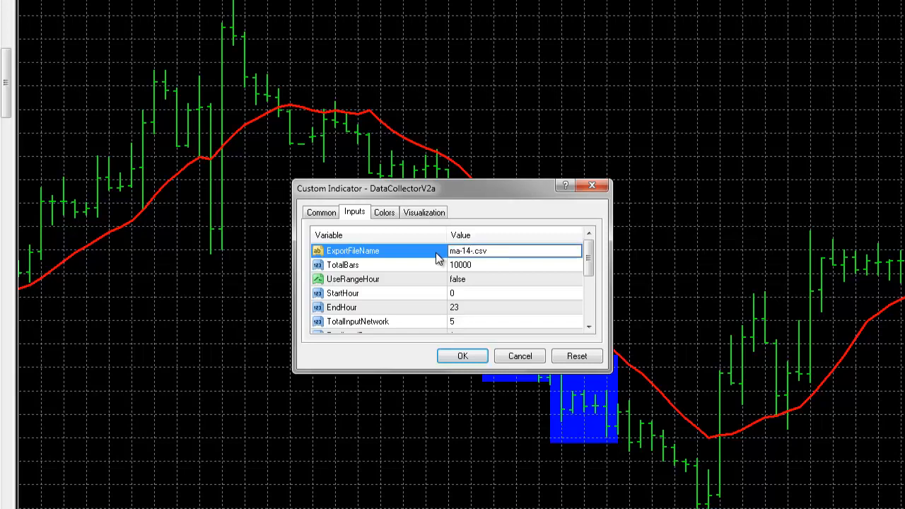
text(-eurh1)
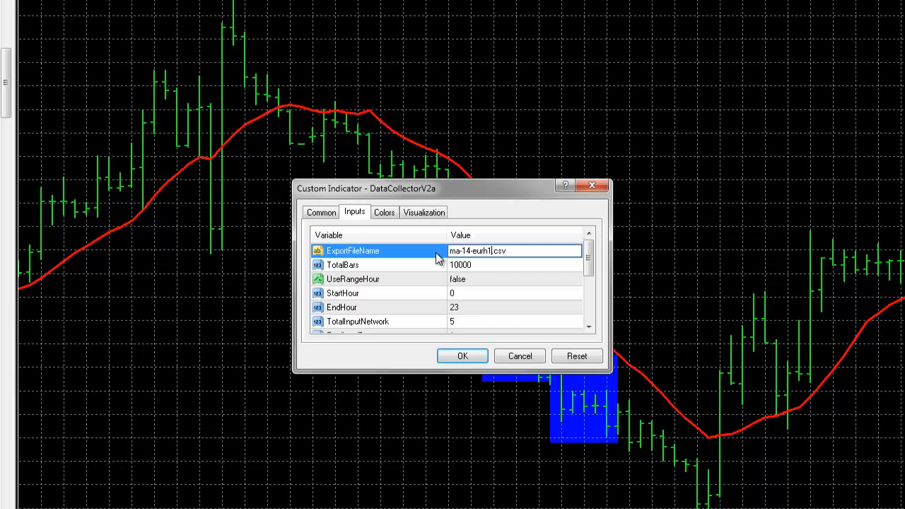
text(-inp)
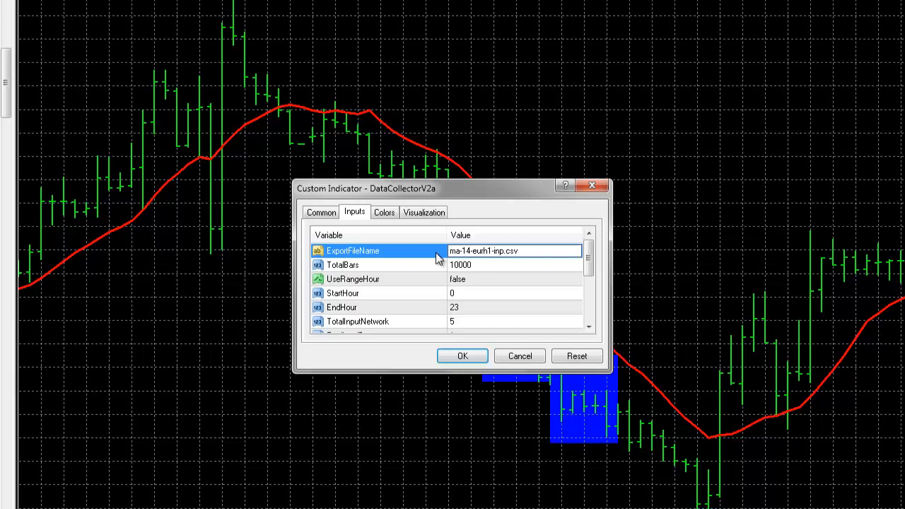
text(5)
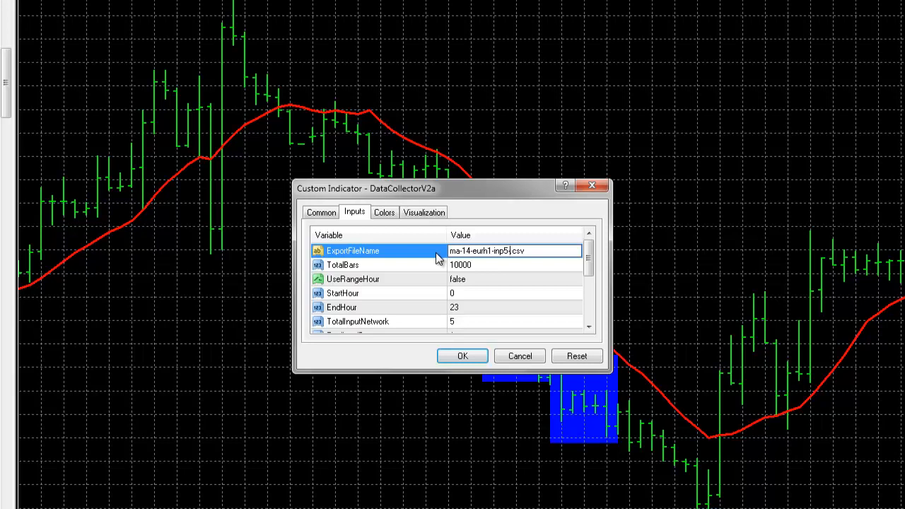
text(-pred)
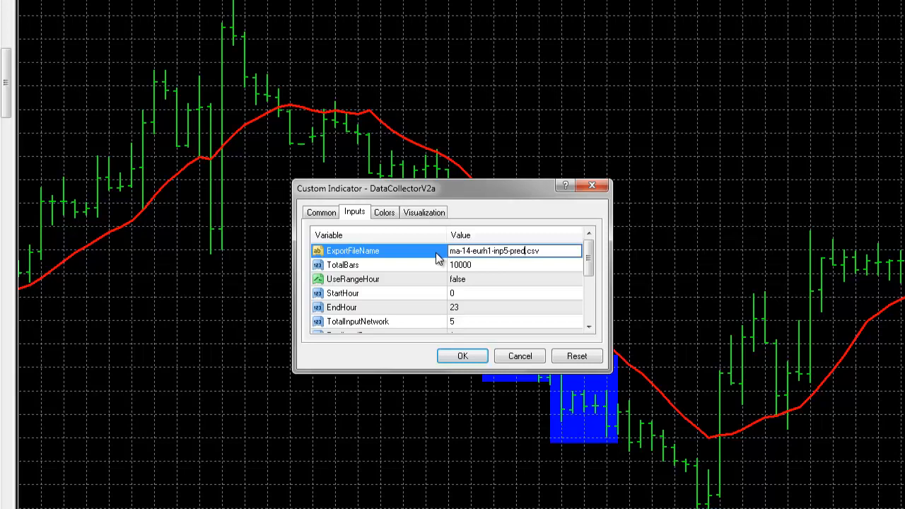
text(1-)
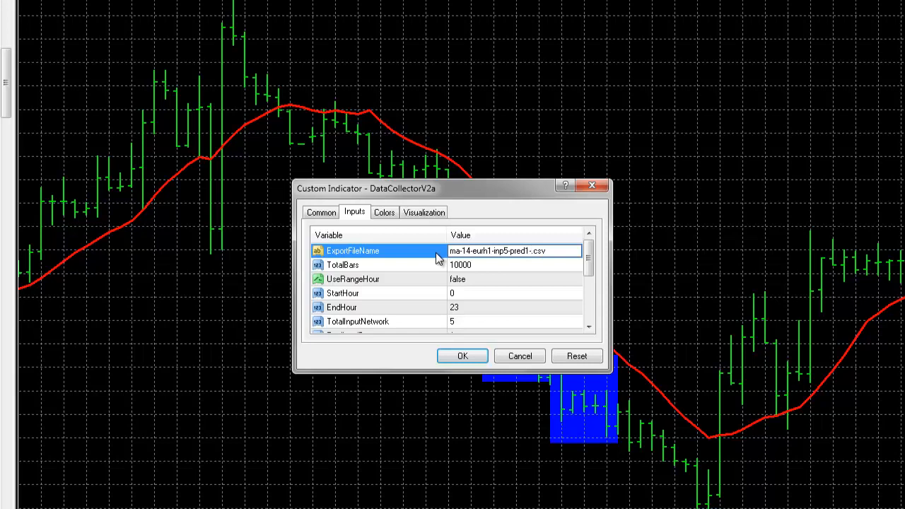
text(-10k)
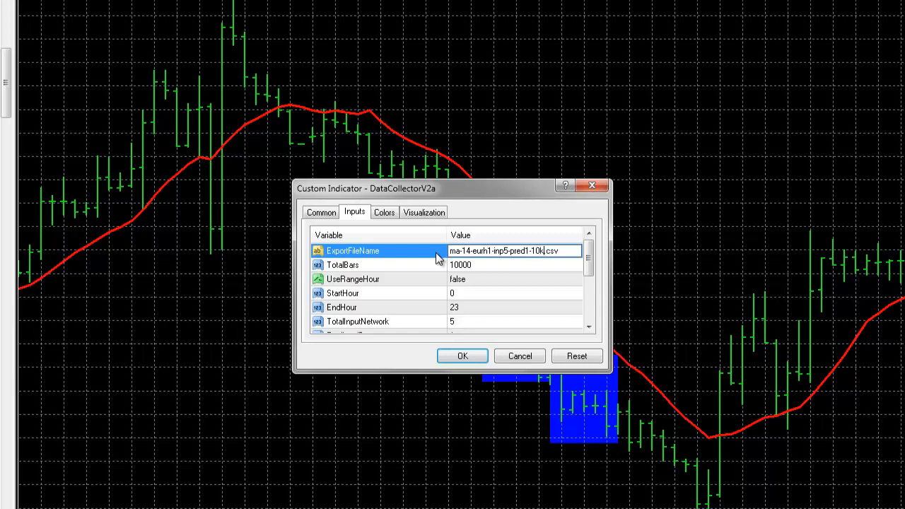
mouse_move(512, 282)
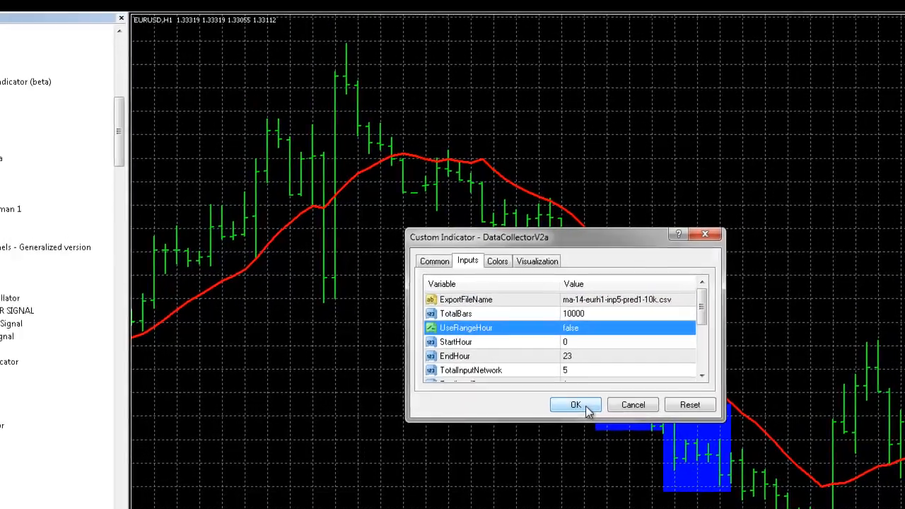
Confirm the indicator settings, run the export and acknowledge the export-finished alert
click(575, 404)
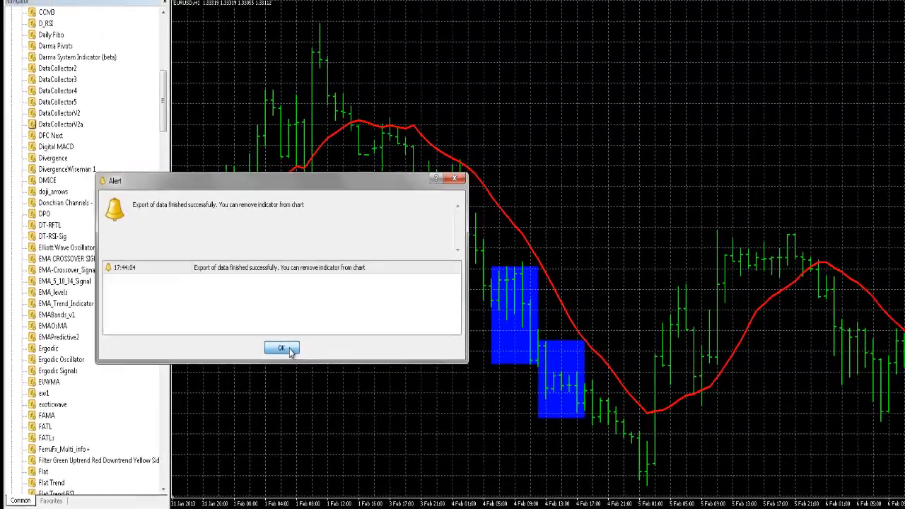
click(282, 348)
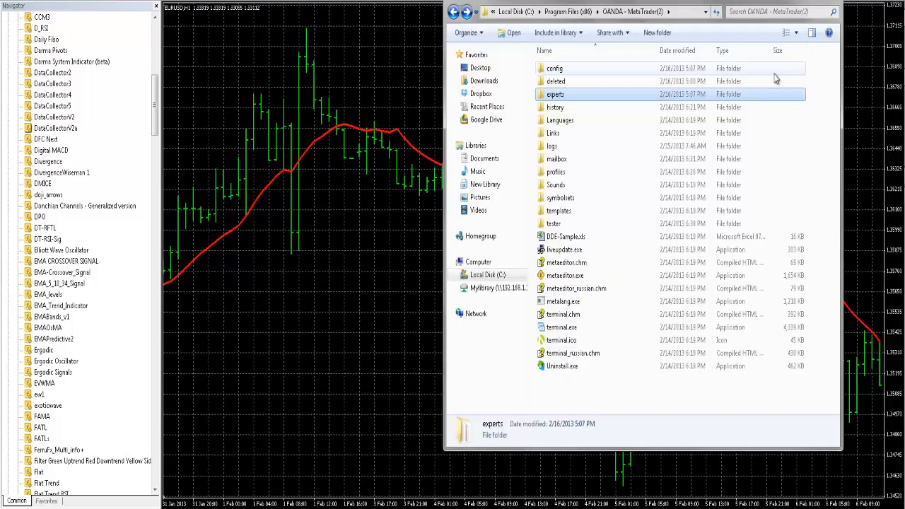
Open experts/files and launch ma-14-eurh1-inp5-pred1-10k.csv in Excel
double_click(554, 94)
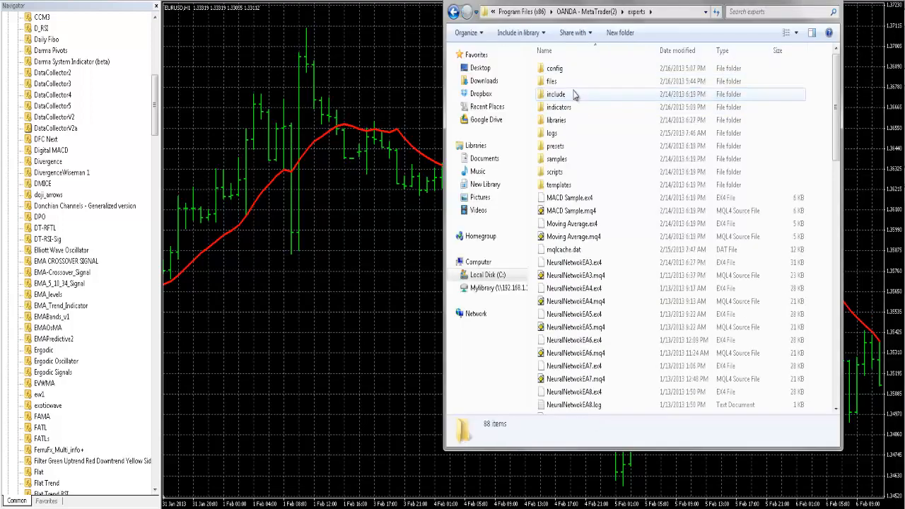
double_click(552, 81)
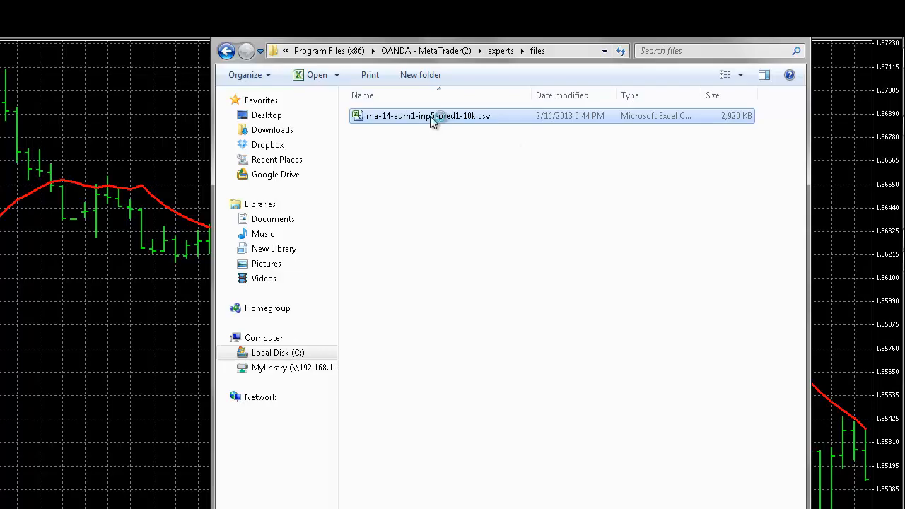
double_click(427, 116)
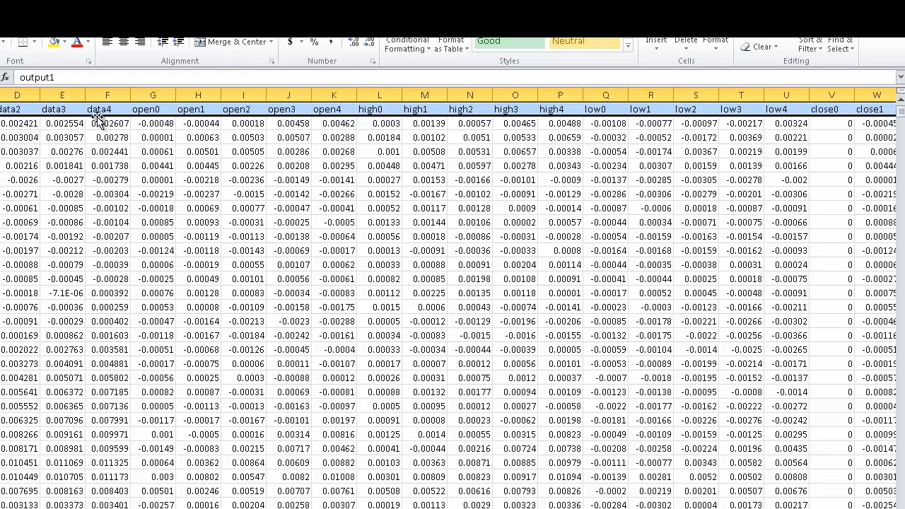
mouse_move(169, 120)
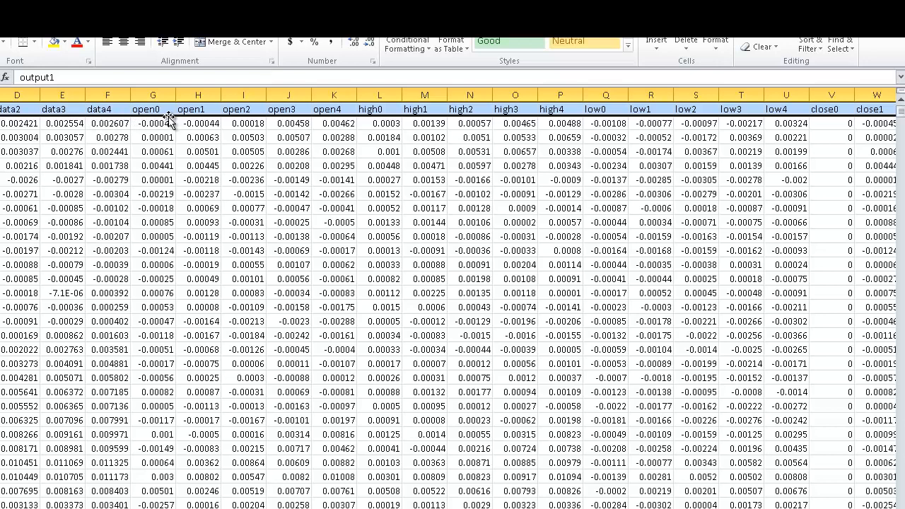
click(153, 109)
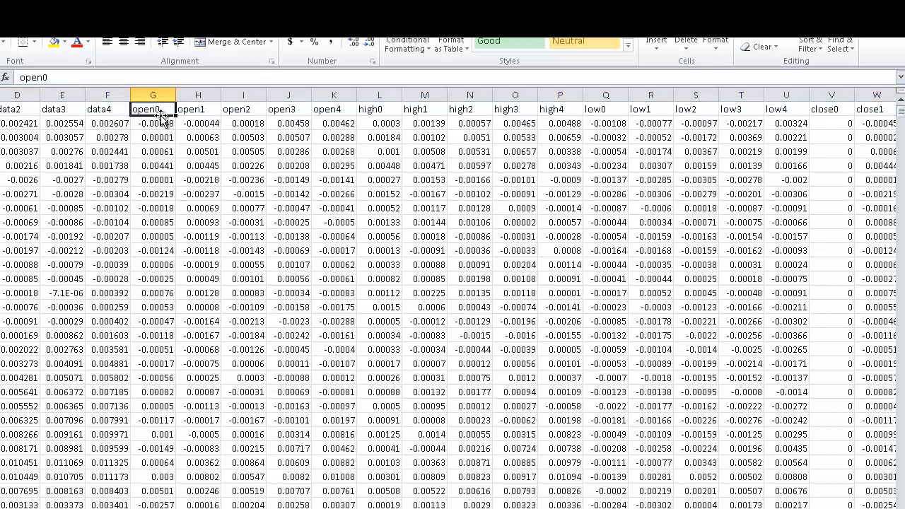
mouse_move(158, 126)
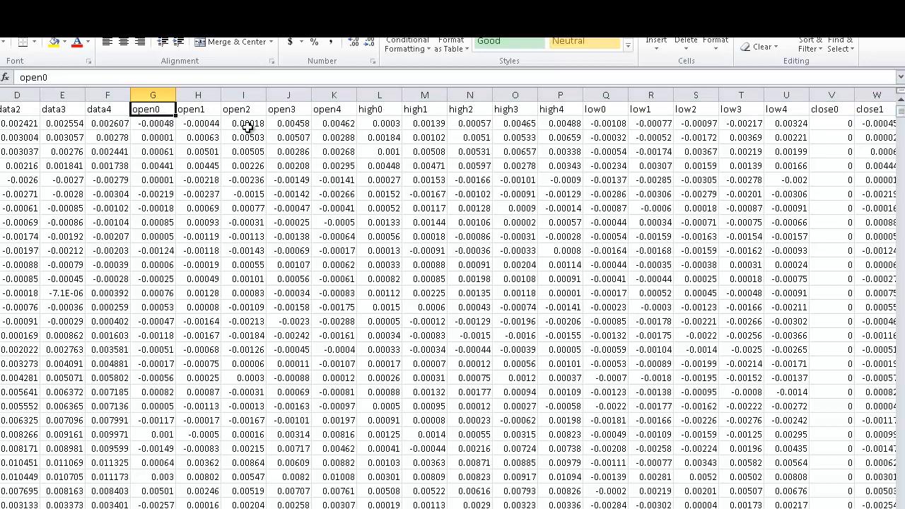
click(378, 109)
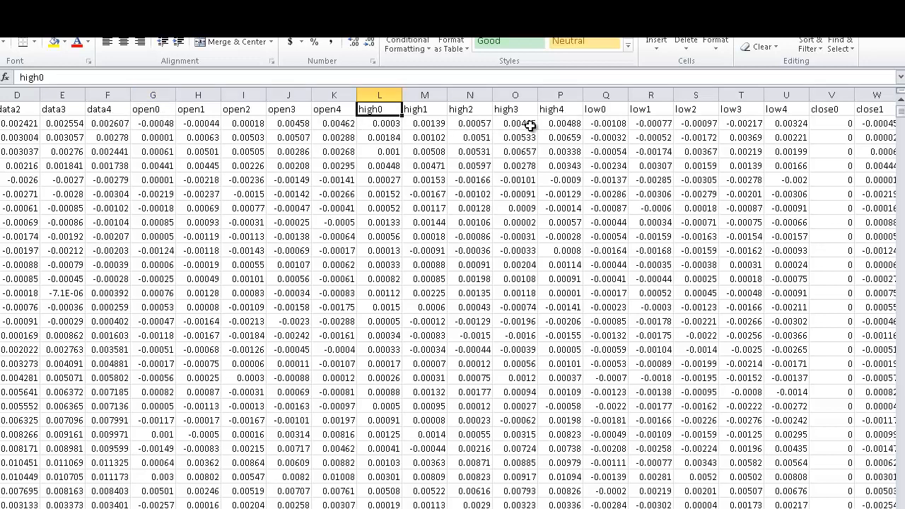
click(605, 109)
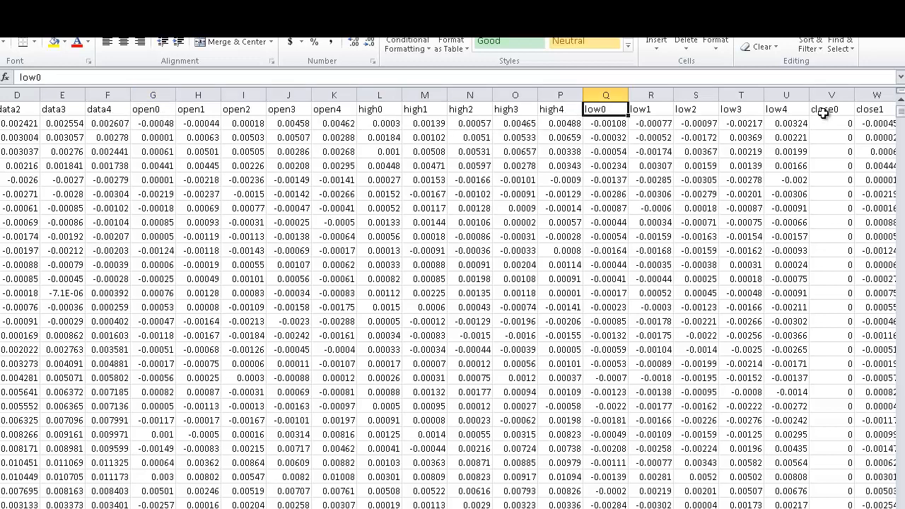
click(831, 108)
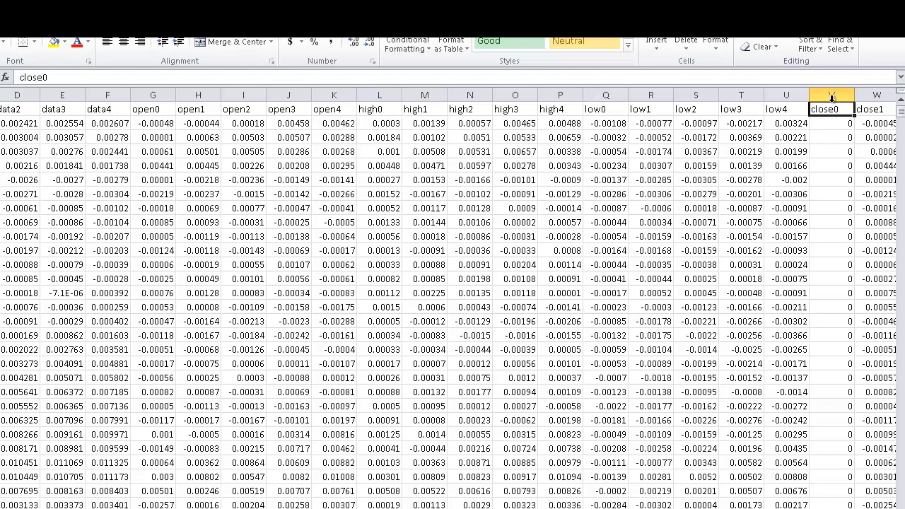
click(831, 94)
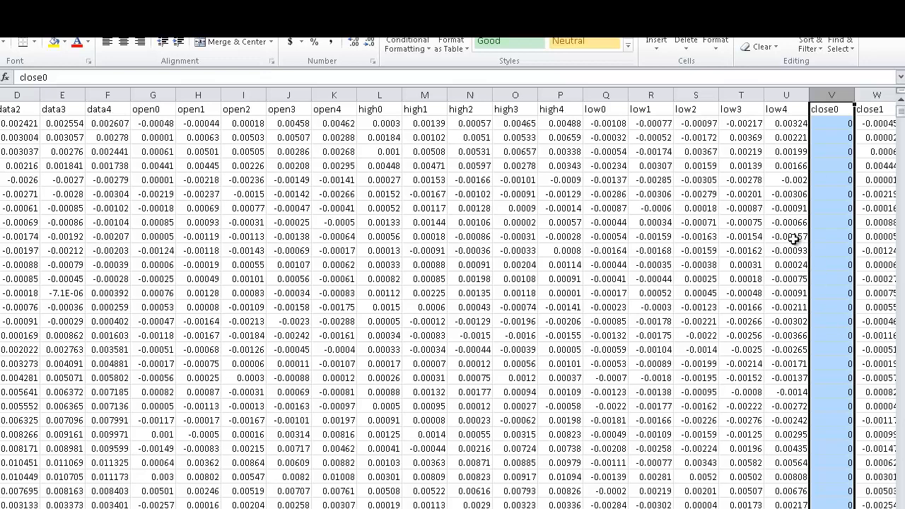
click(515, 208)
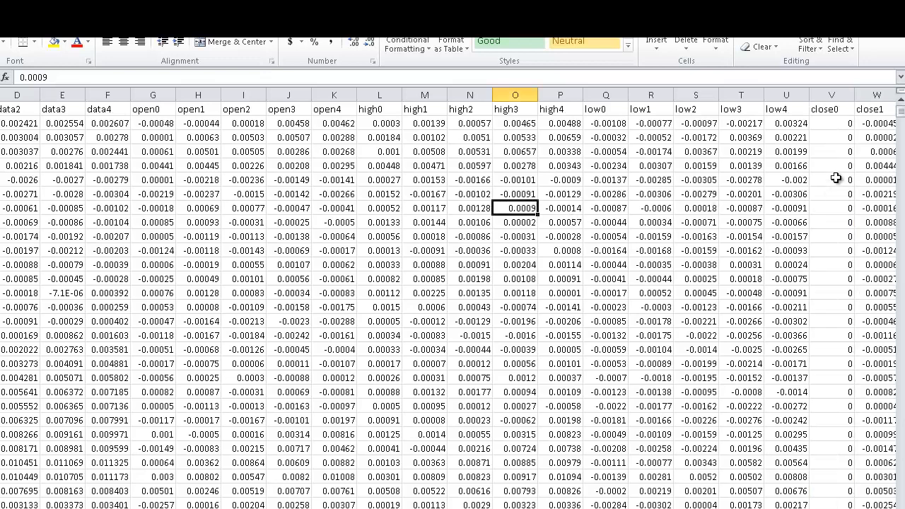
click(832, 93)
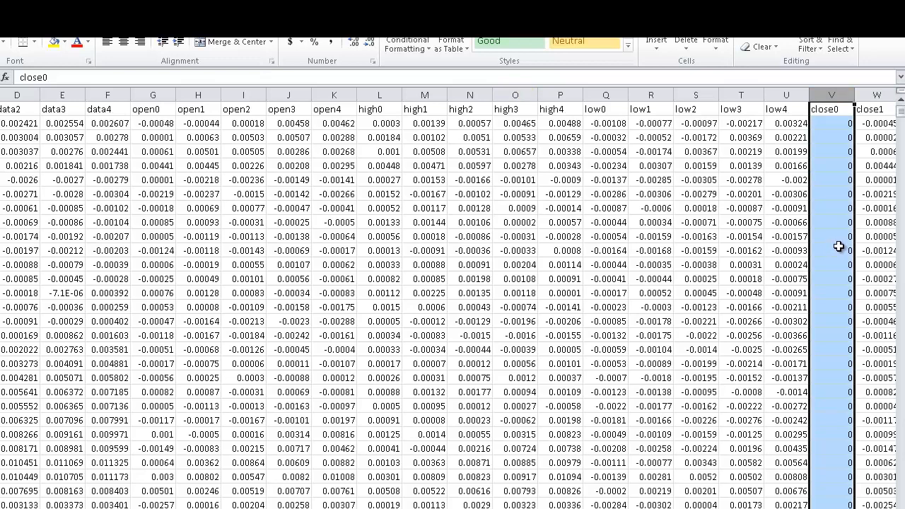
click(695, 137)
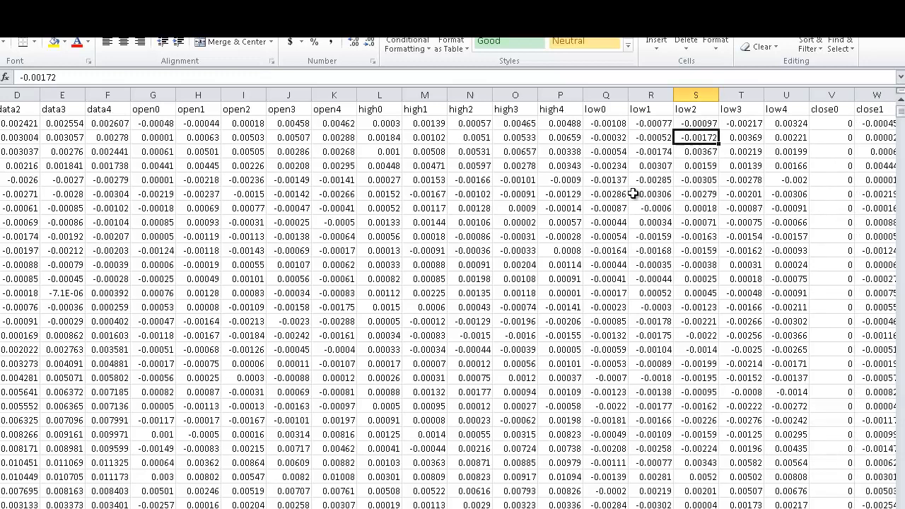
mouse_move(630, 198)
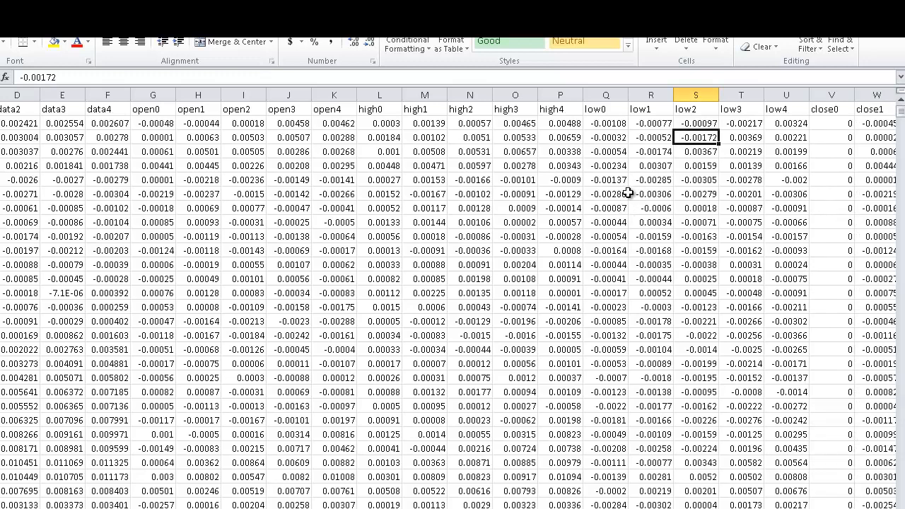
mouse_move(809, 131)
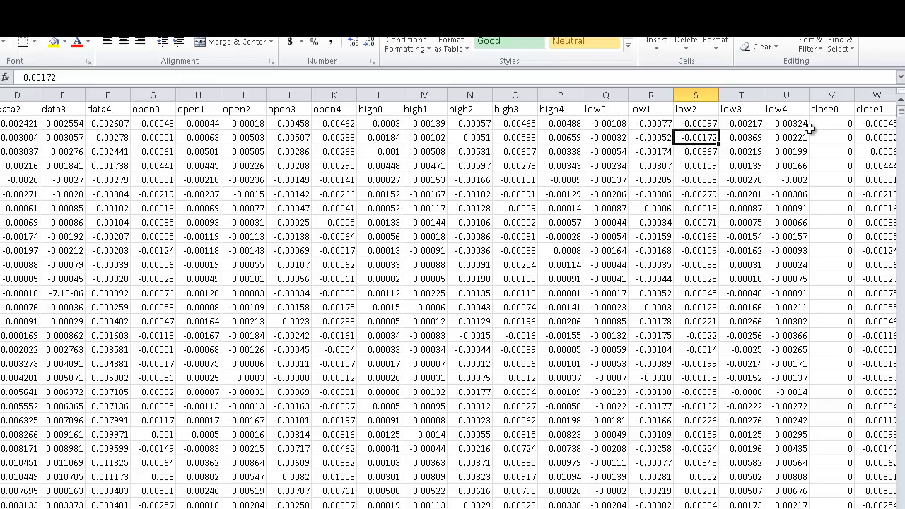
mouse_move(721, 246)
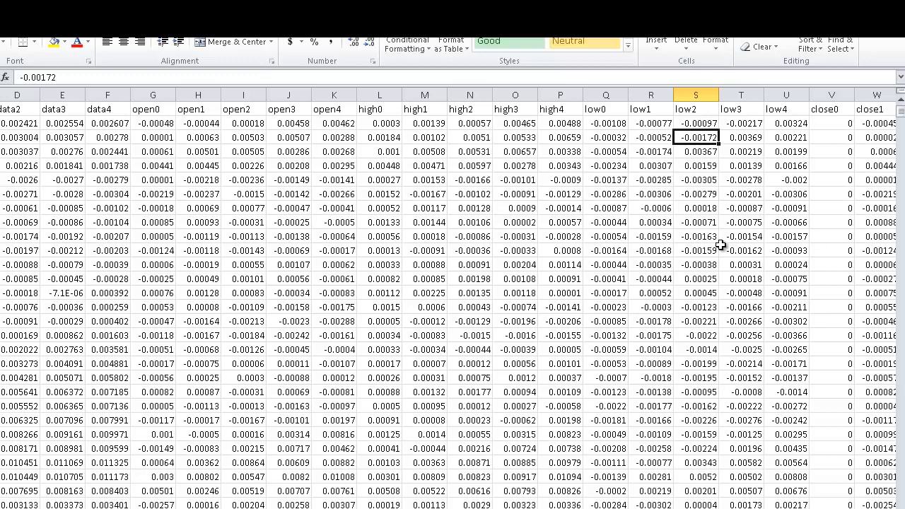
mouse_move(484, 212)
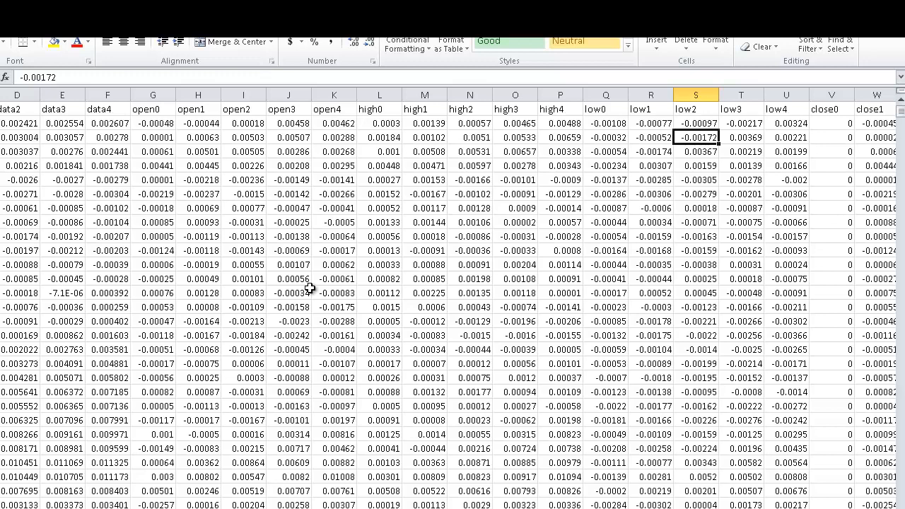
mouse_move(390, 324)
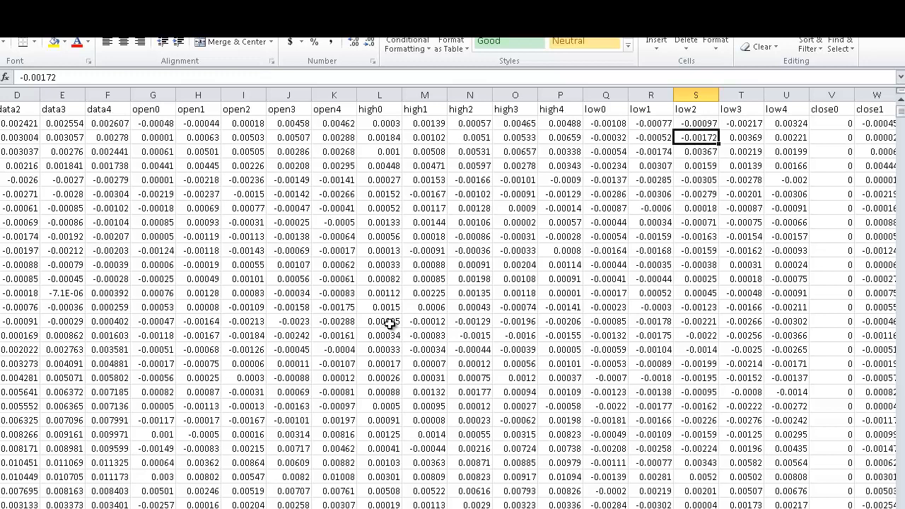
mouse_move(413, 317)
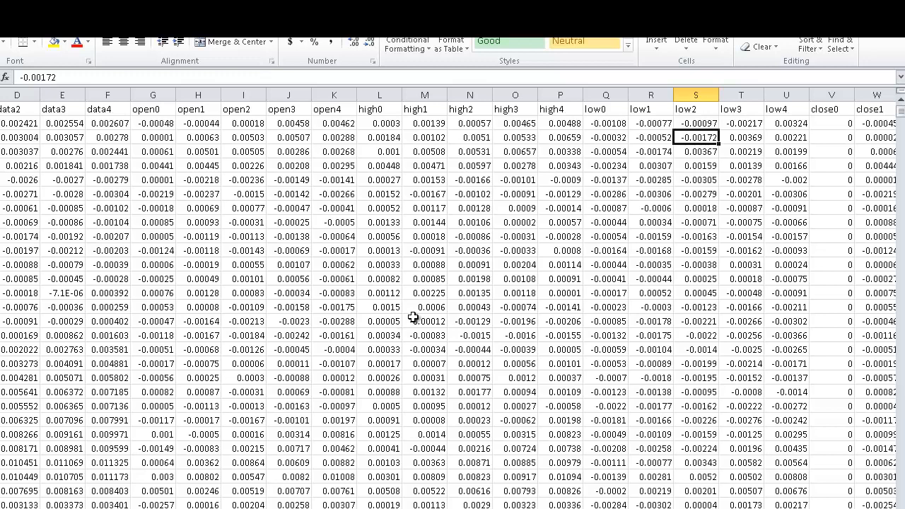
mouse_move(431, 300)
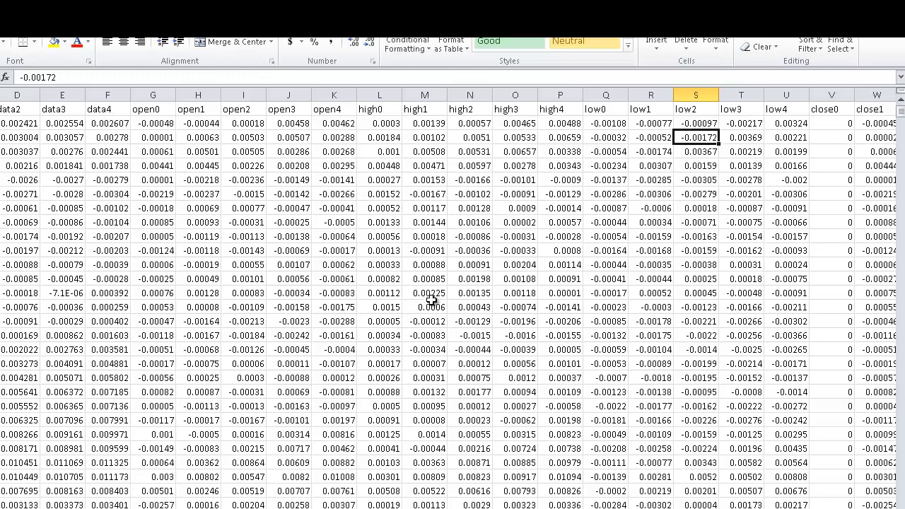